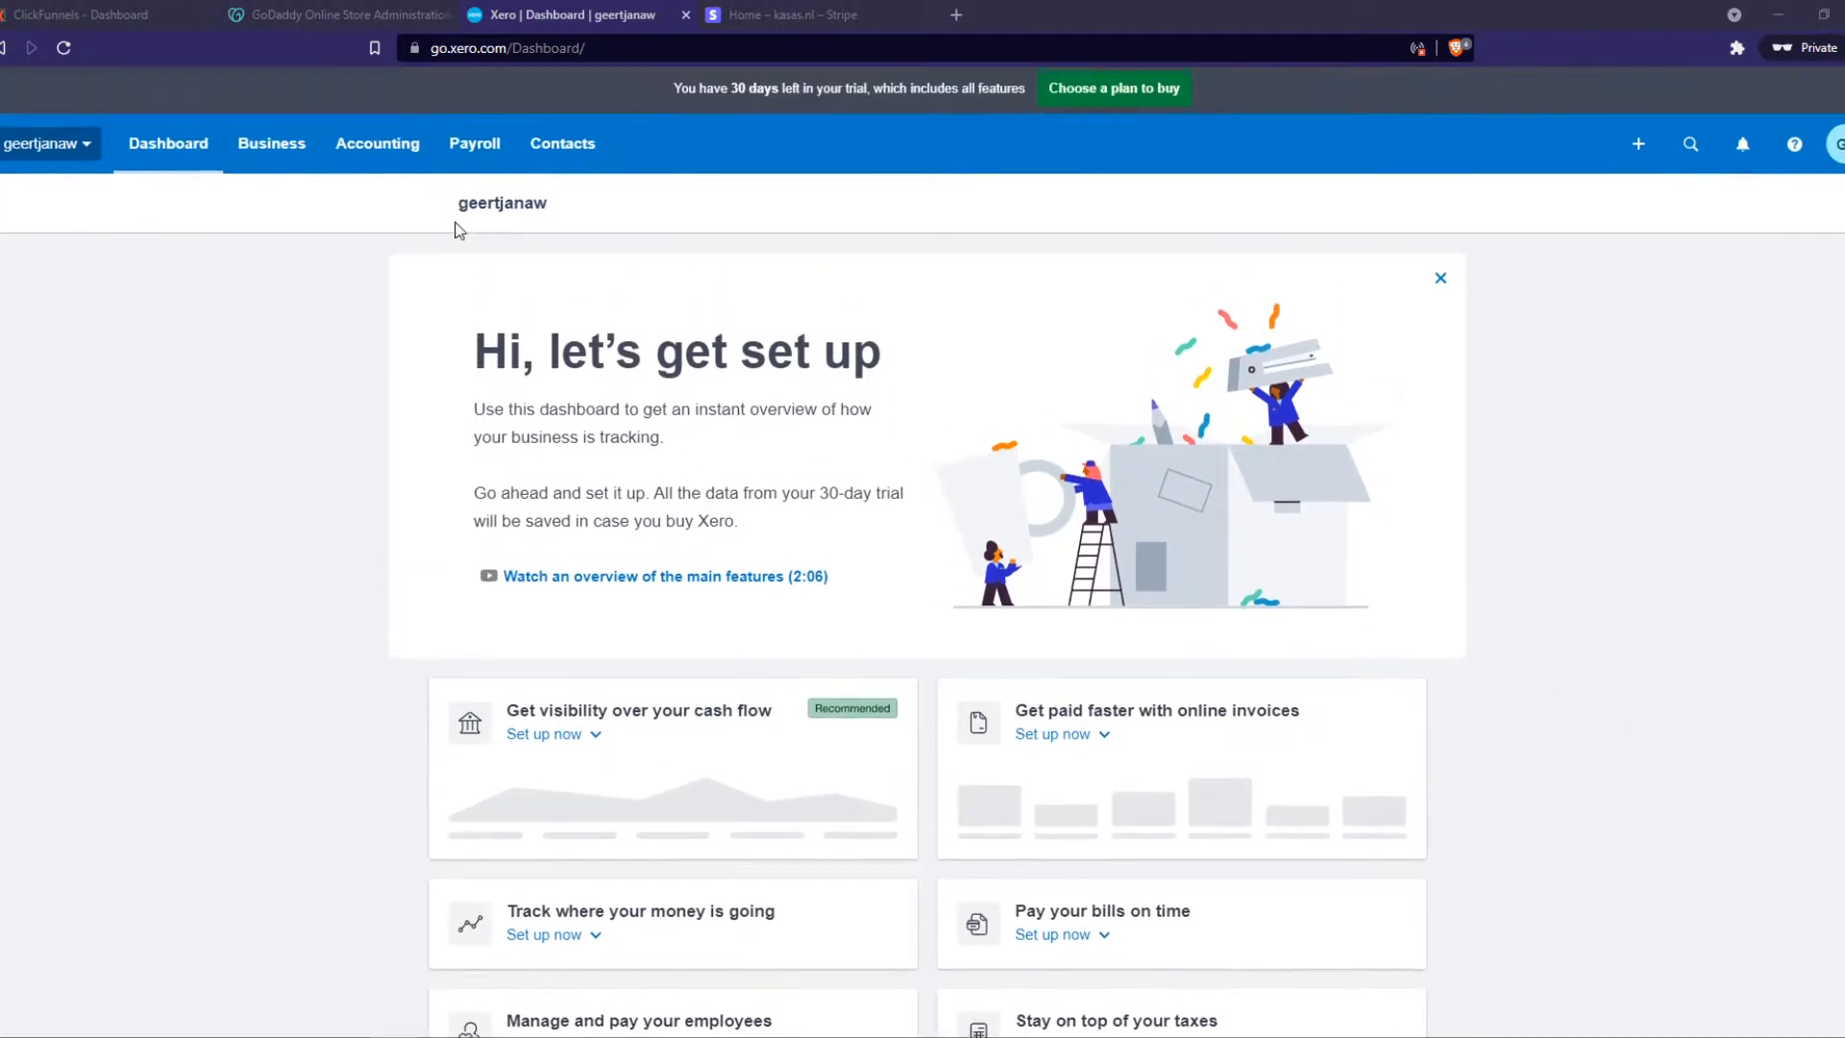
Glance at the Stripe dashboard, then open the trial organisation's Settings page in Xero
click(811, 16)
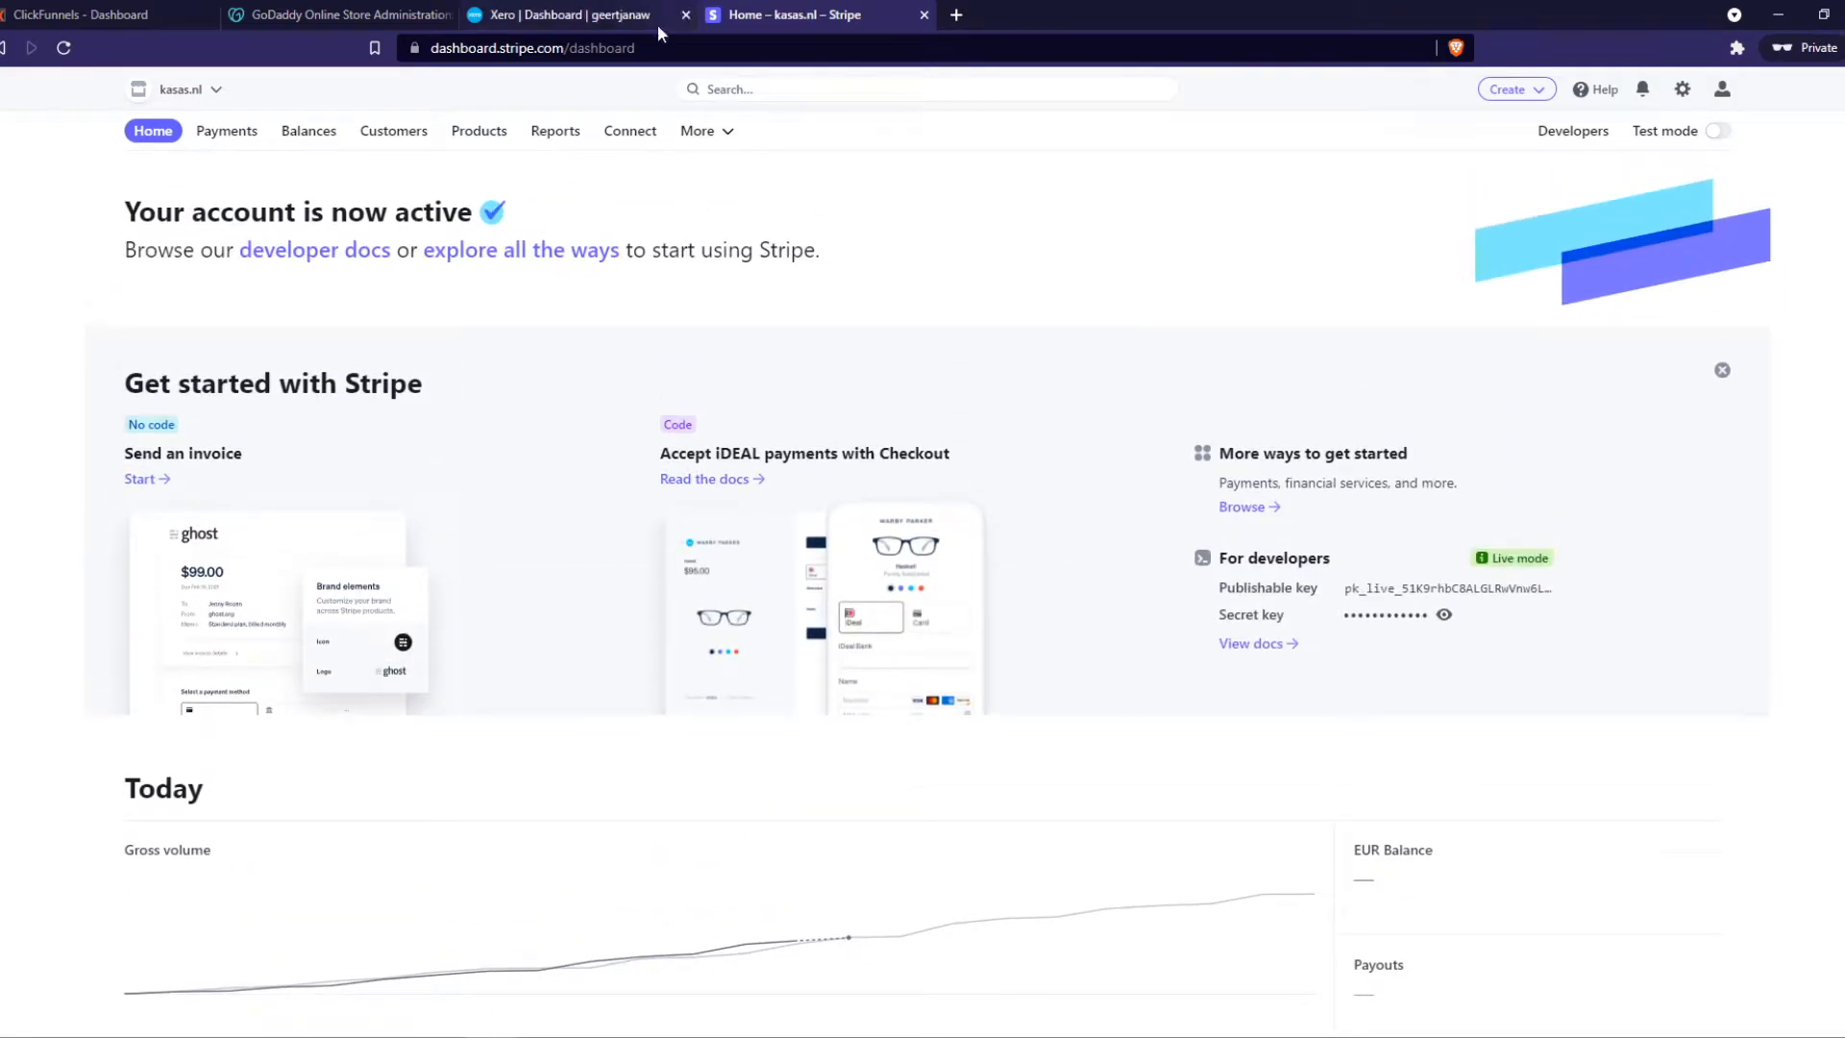
click(565, 15)
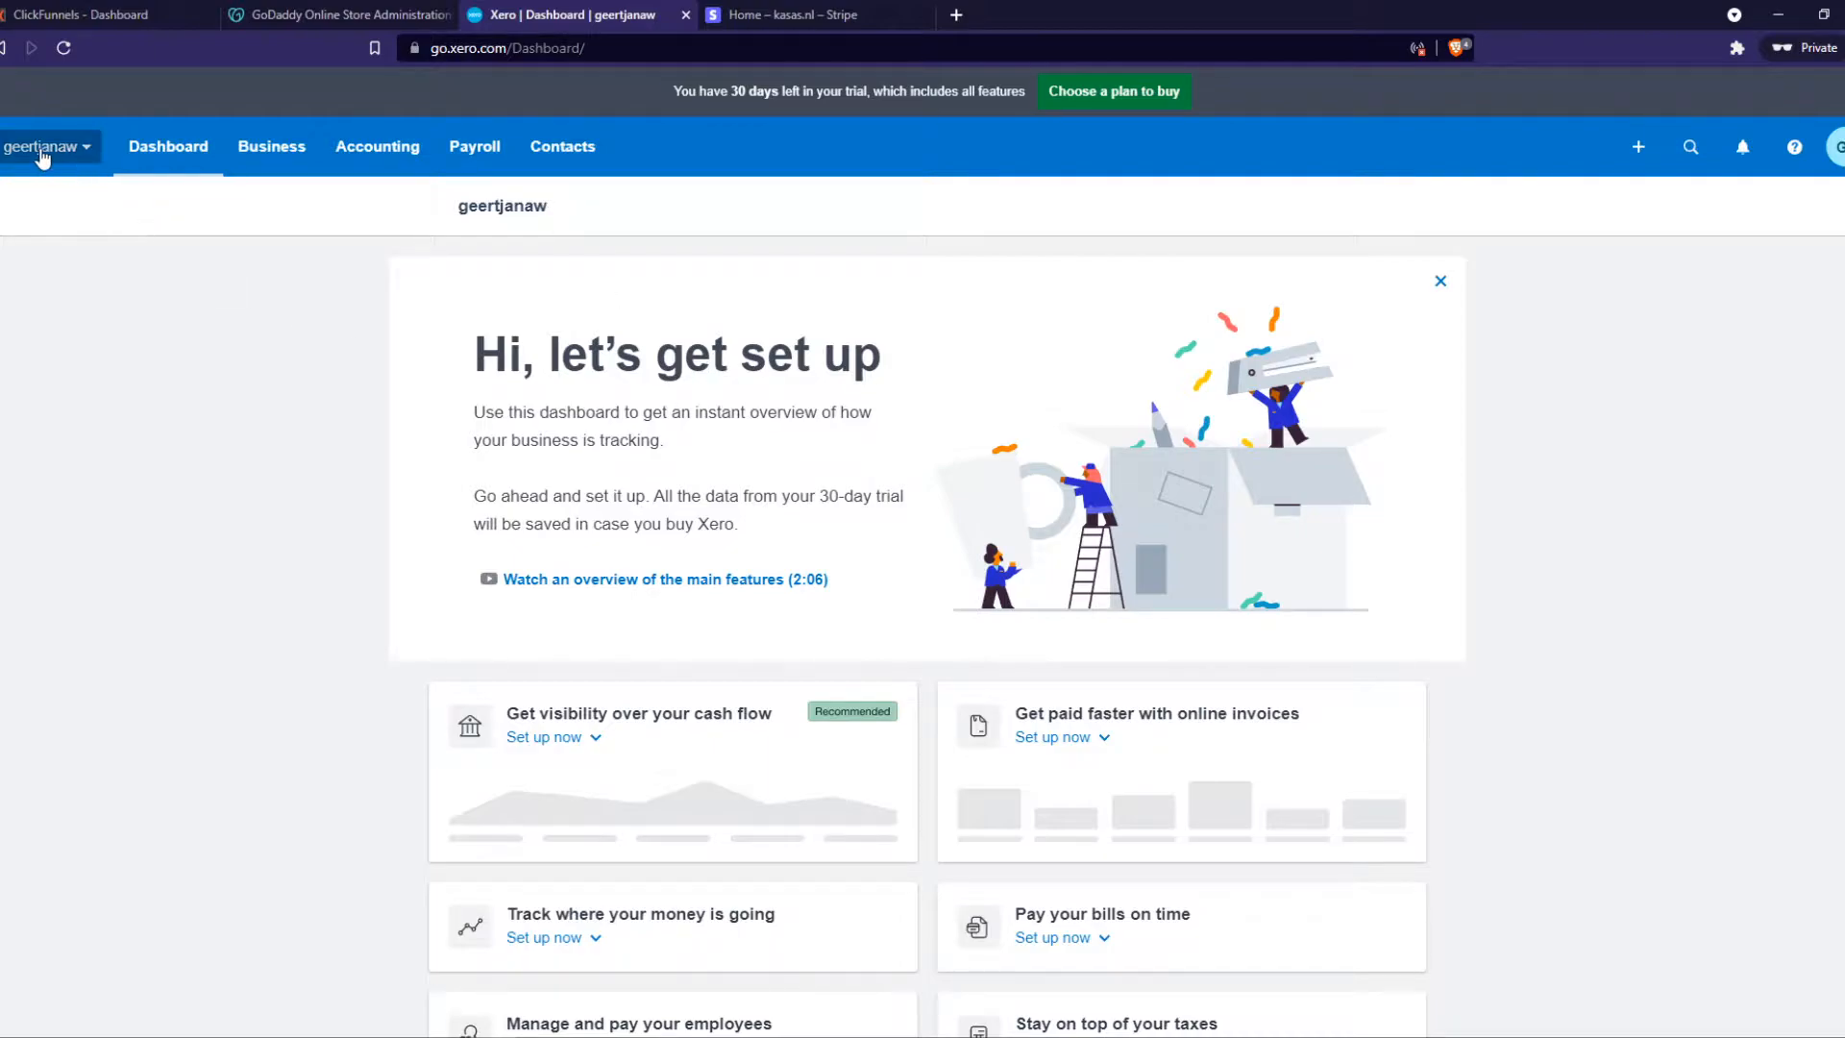
mouse_move(53, 153)
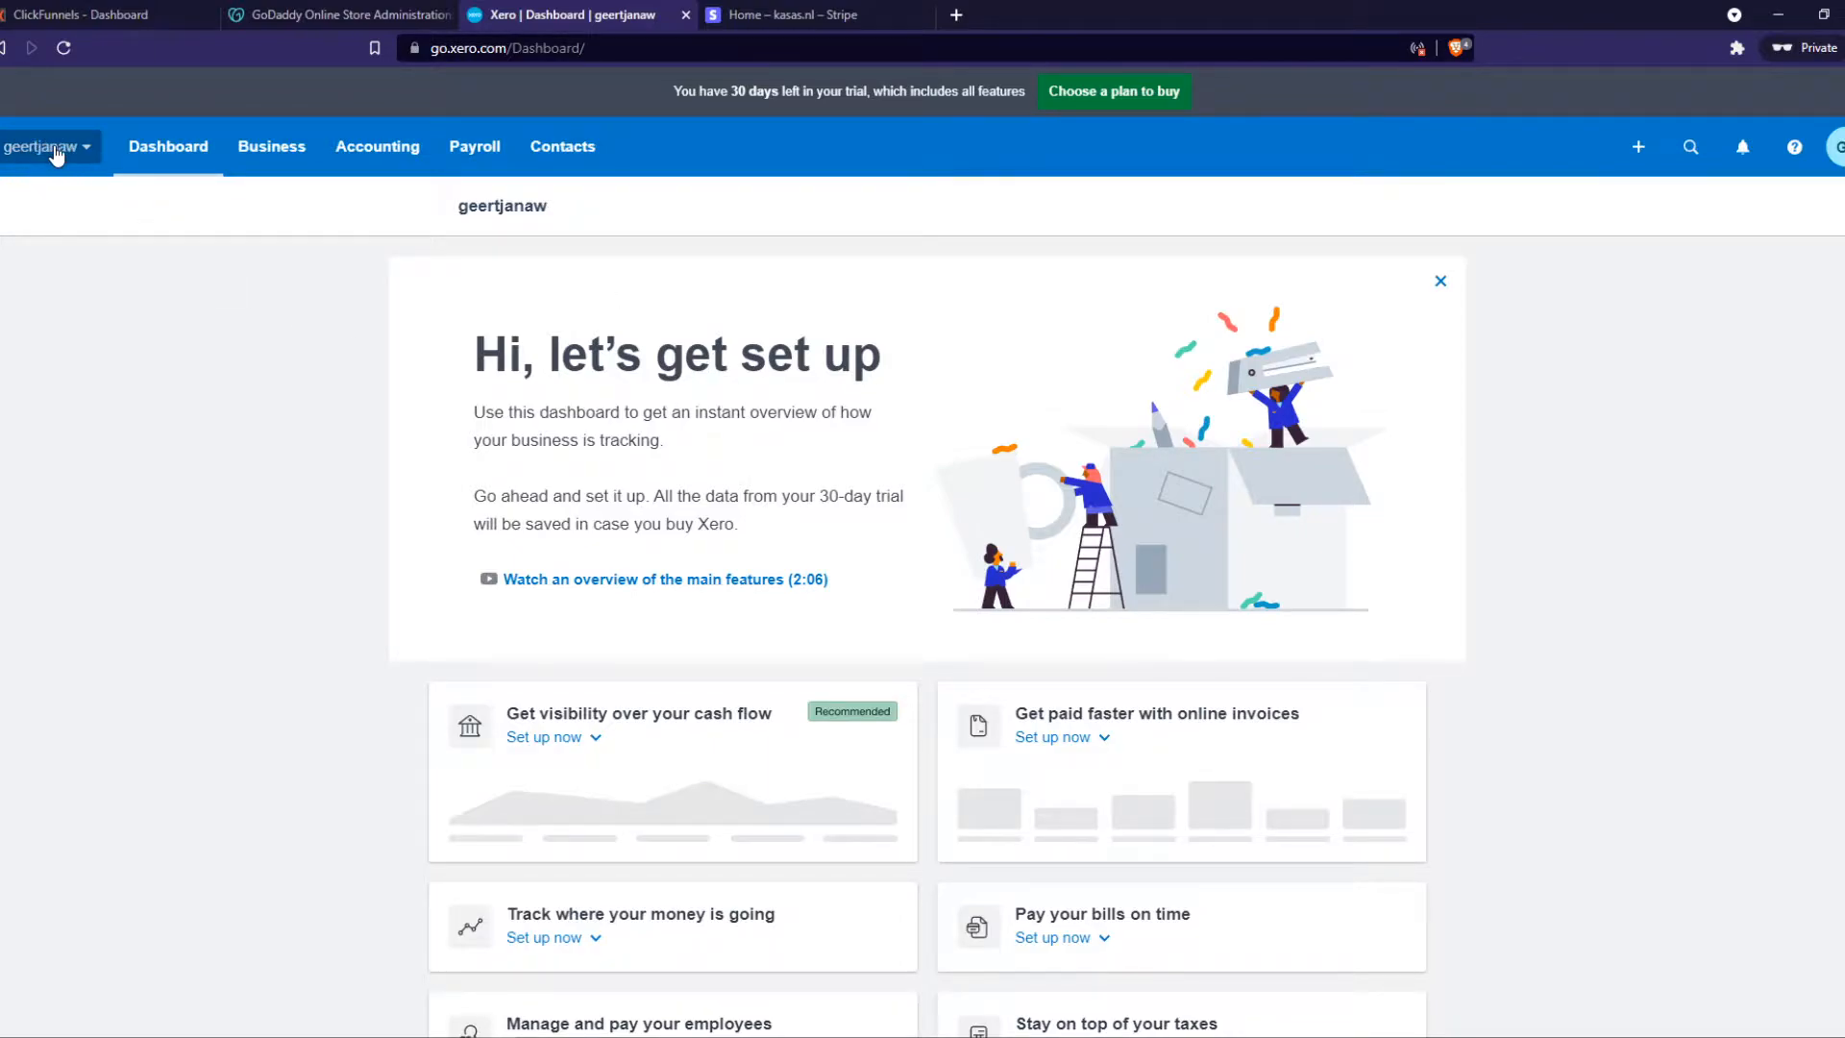
click(47, 146)
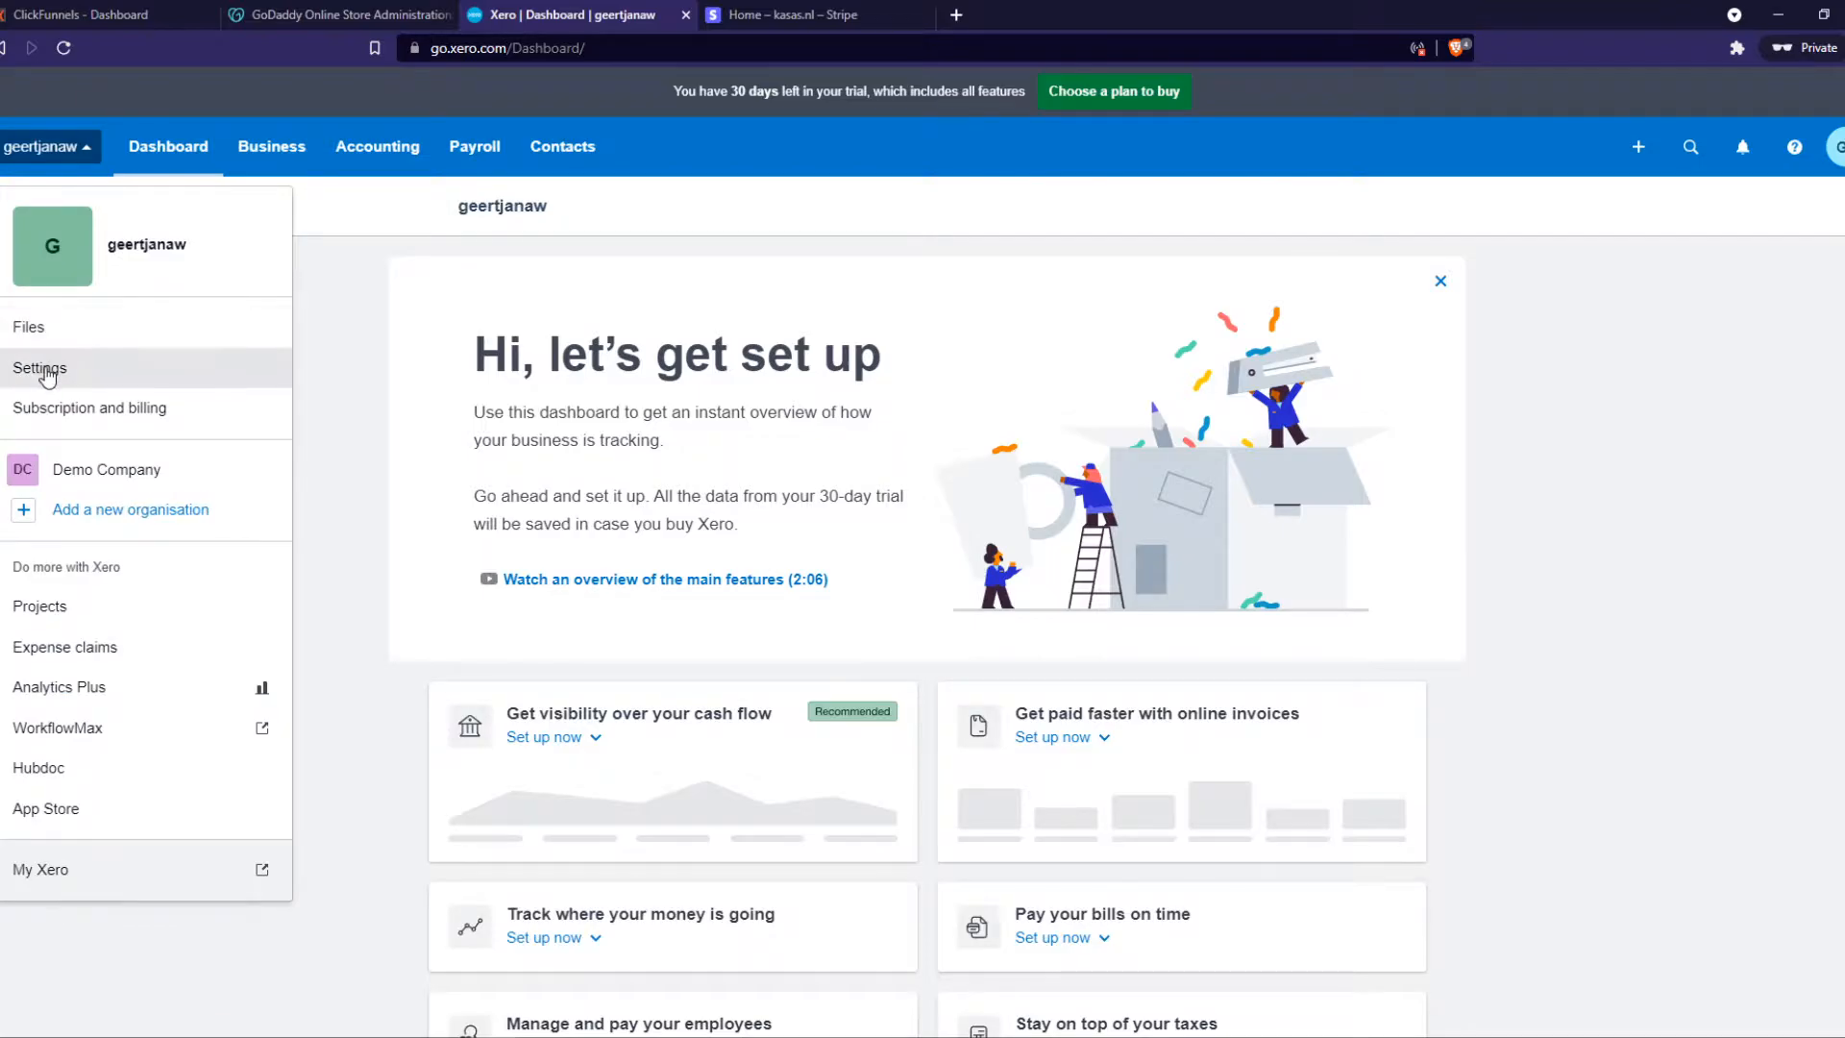
click(39, 368)
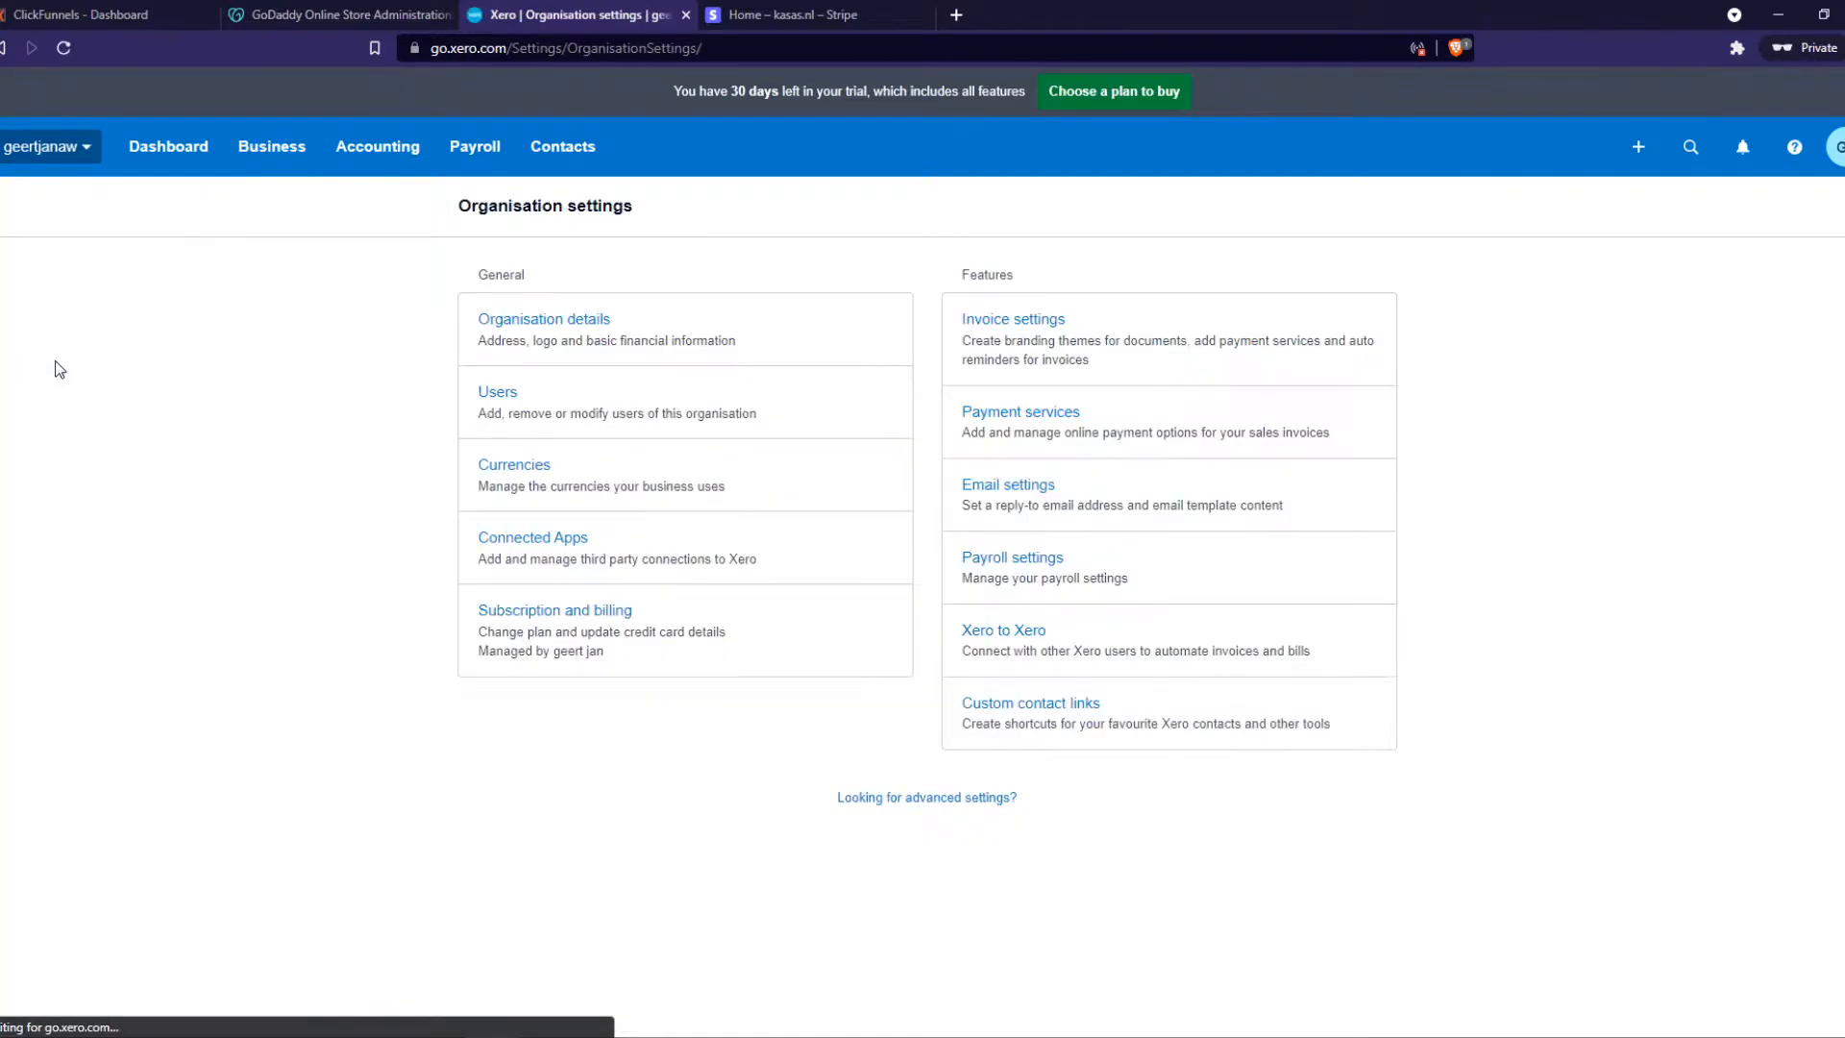
mouse_move(1037, 433)
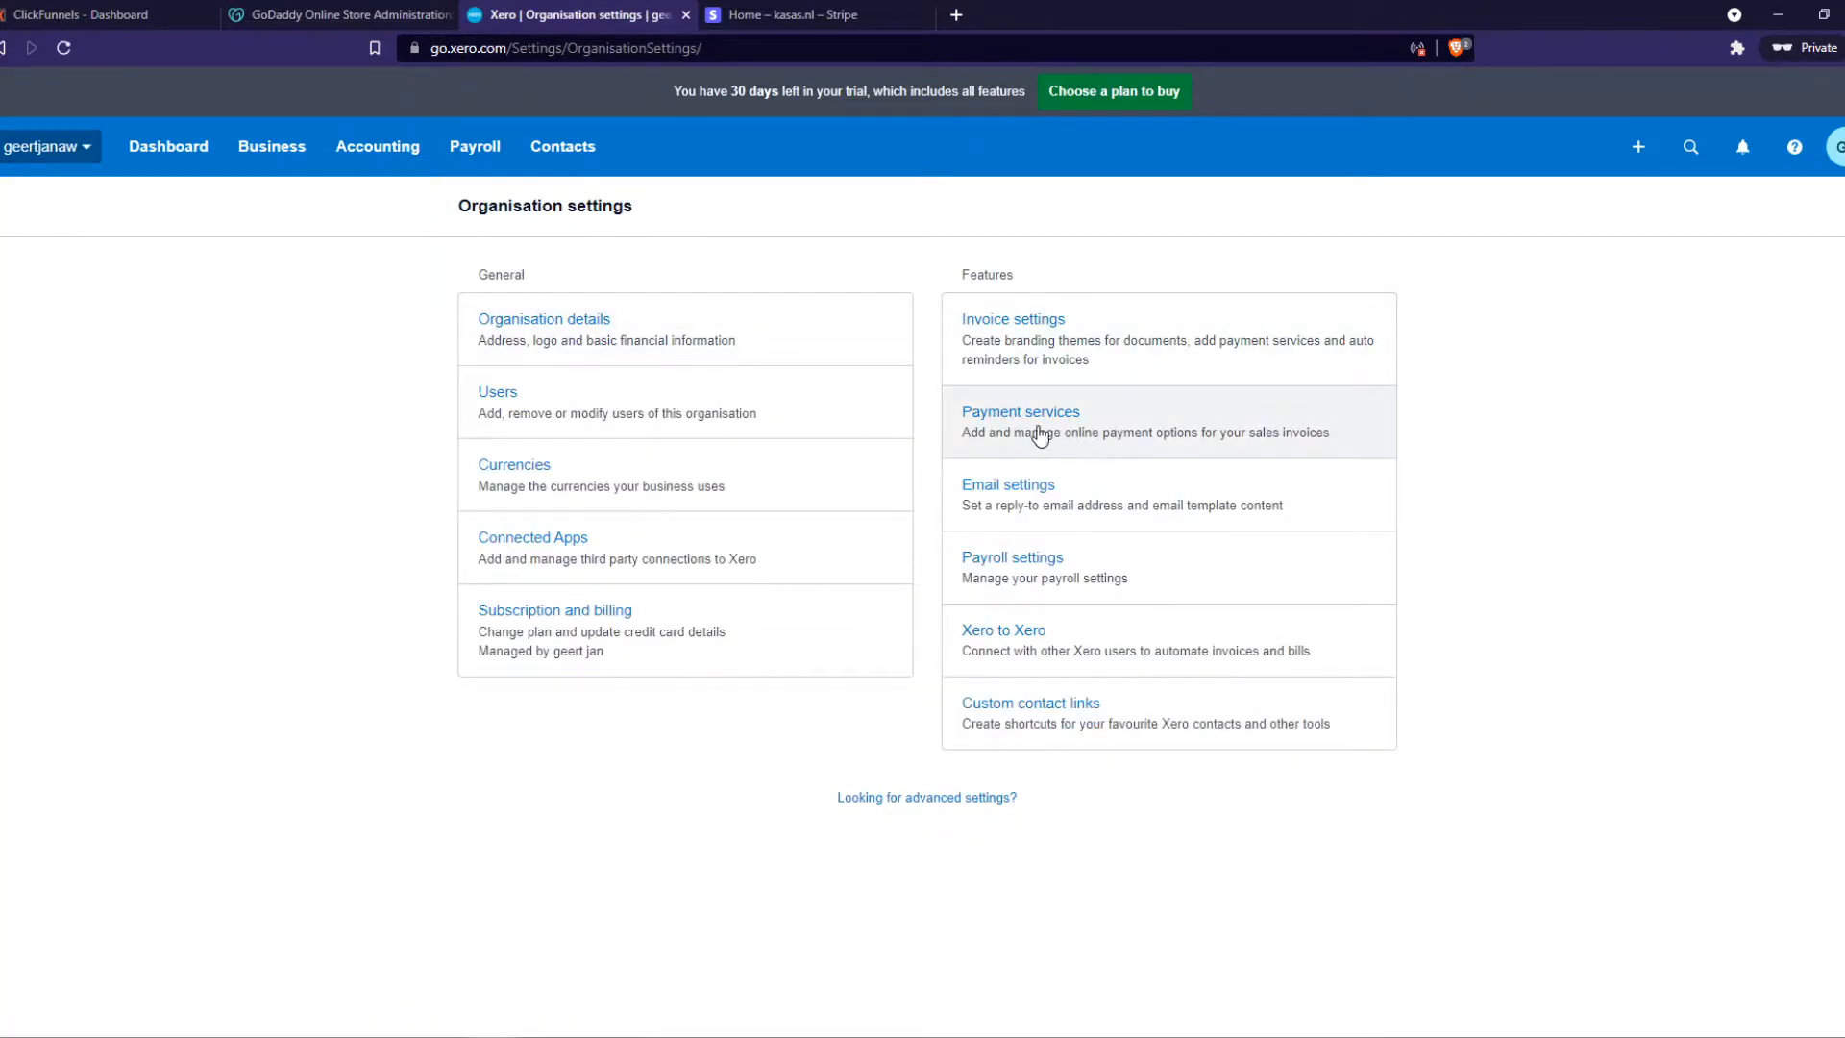
mouse_move(1141, 456)
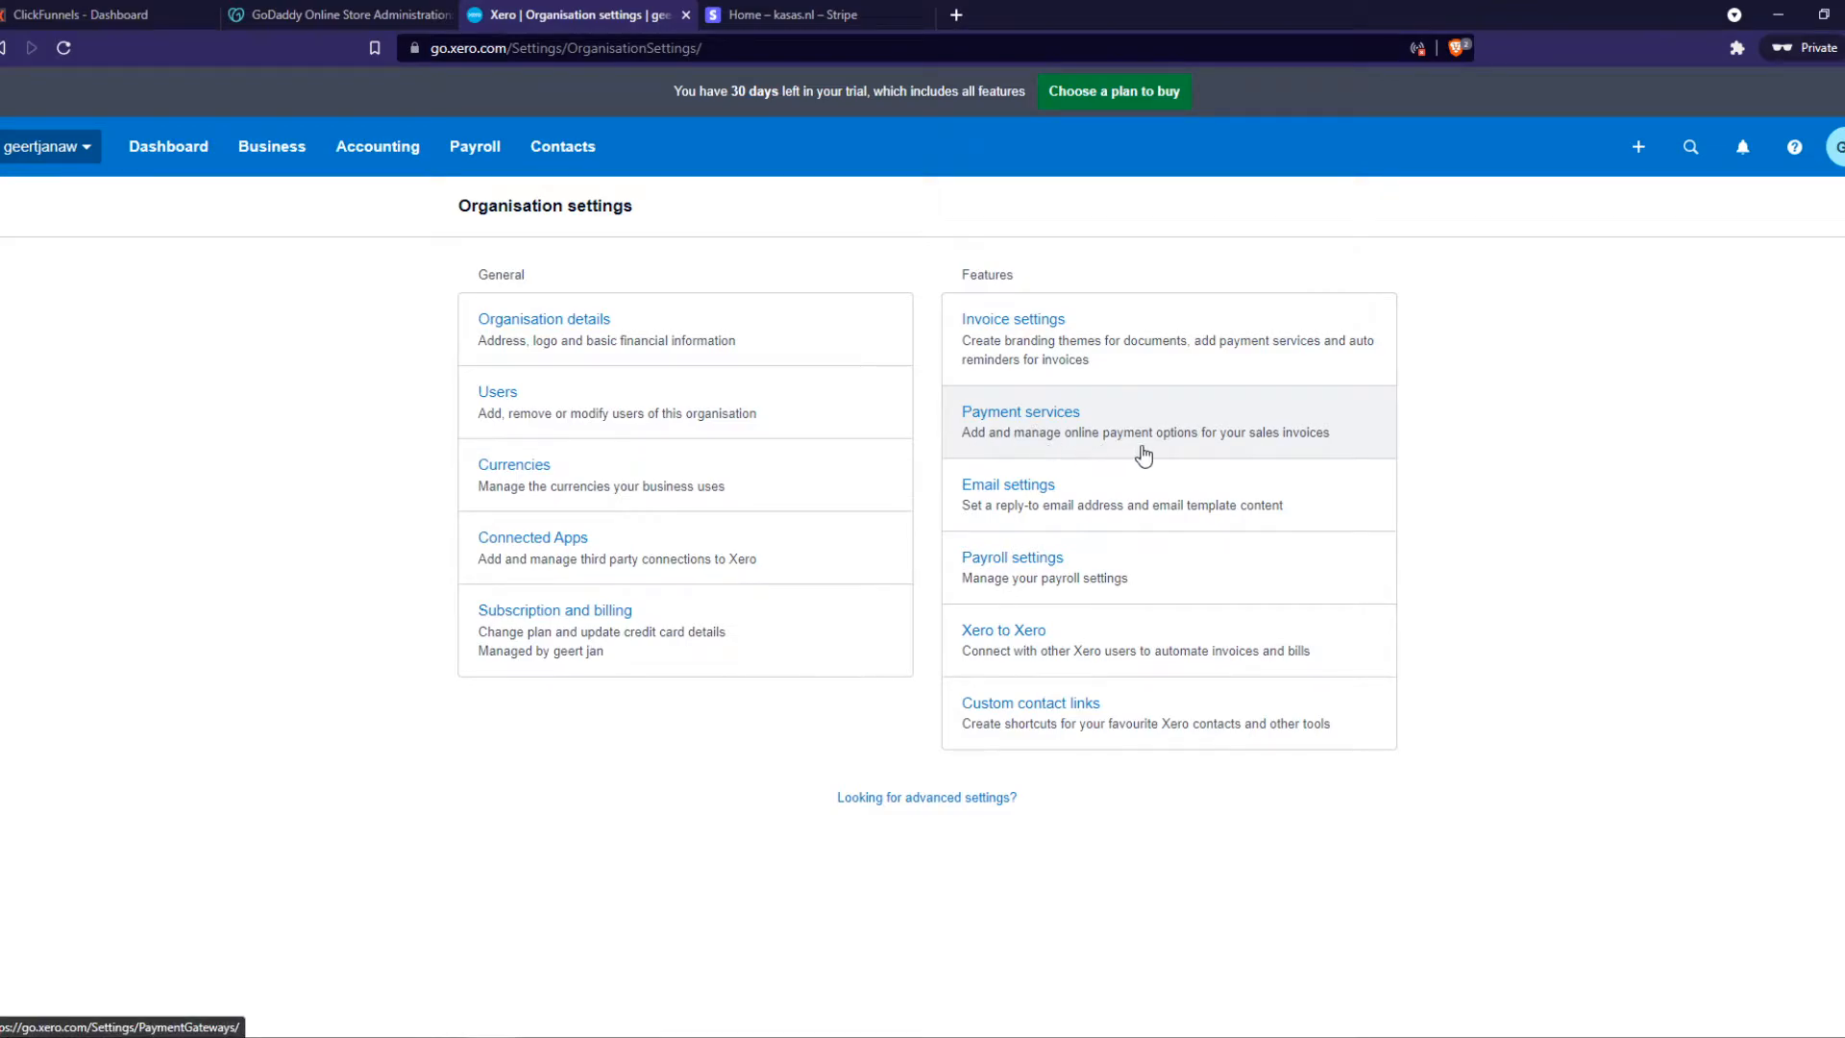
Open Payment services and choose Get Started for Credit and Debit Cards via Stripe
click(1020, 410)
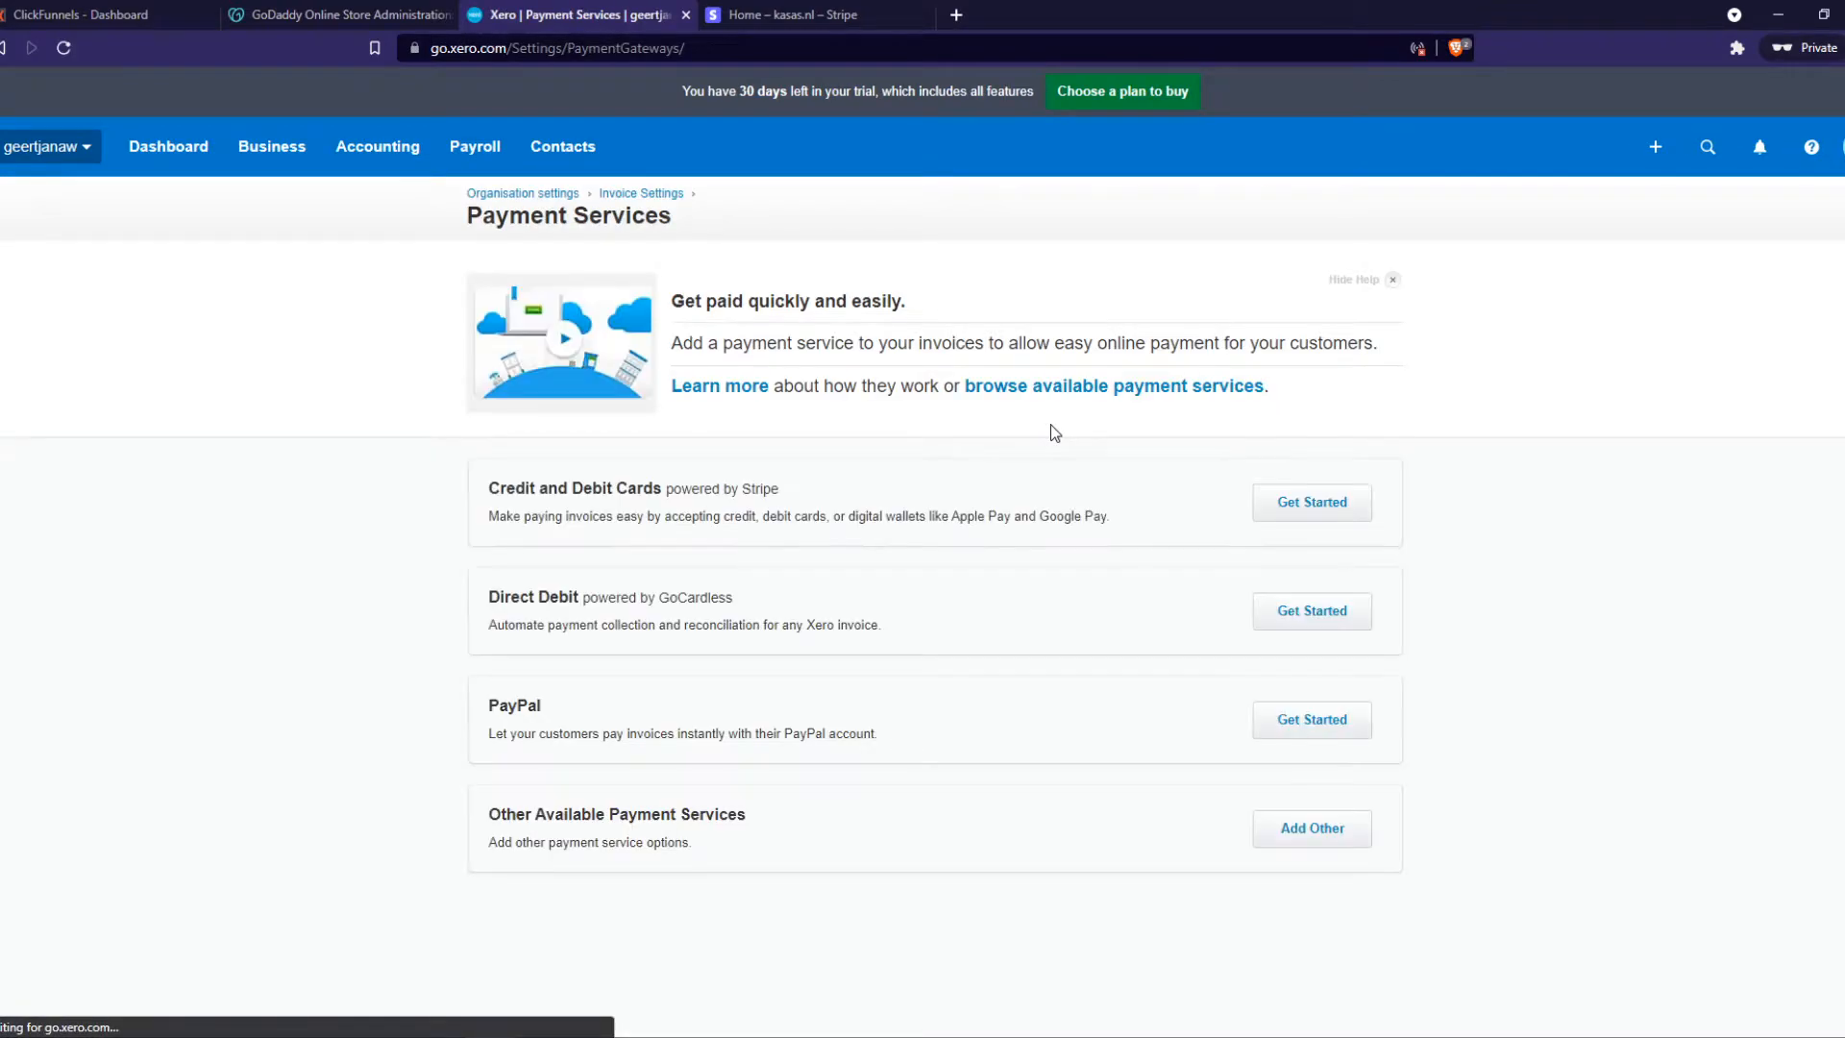
mouse_move(723, 510)
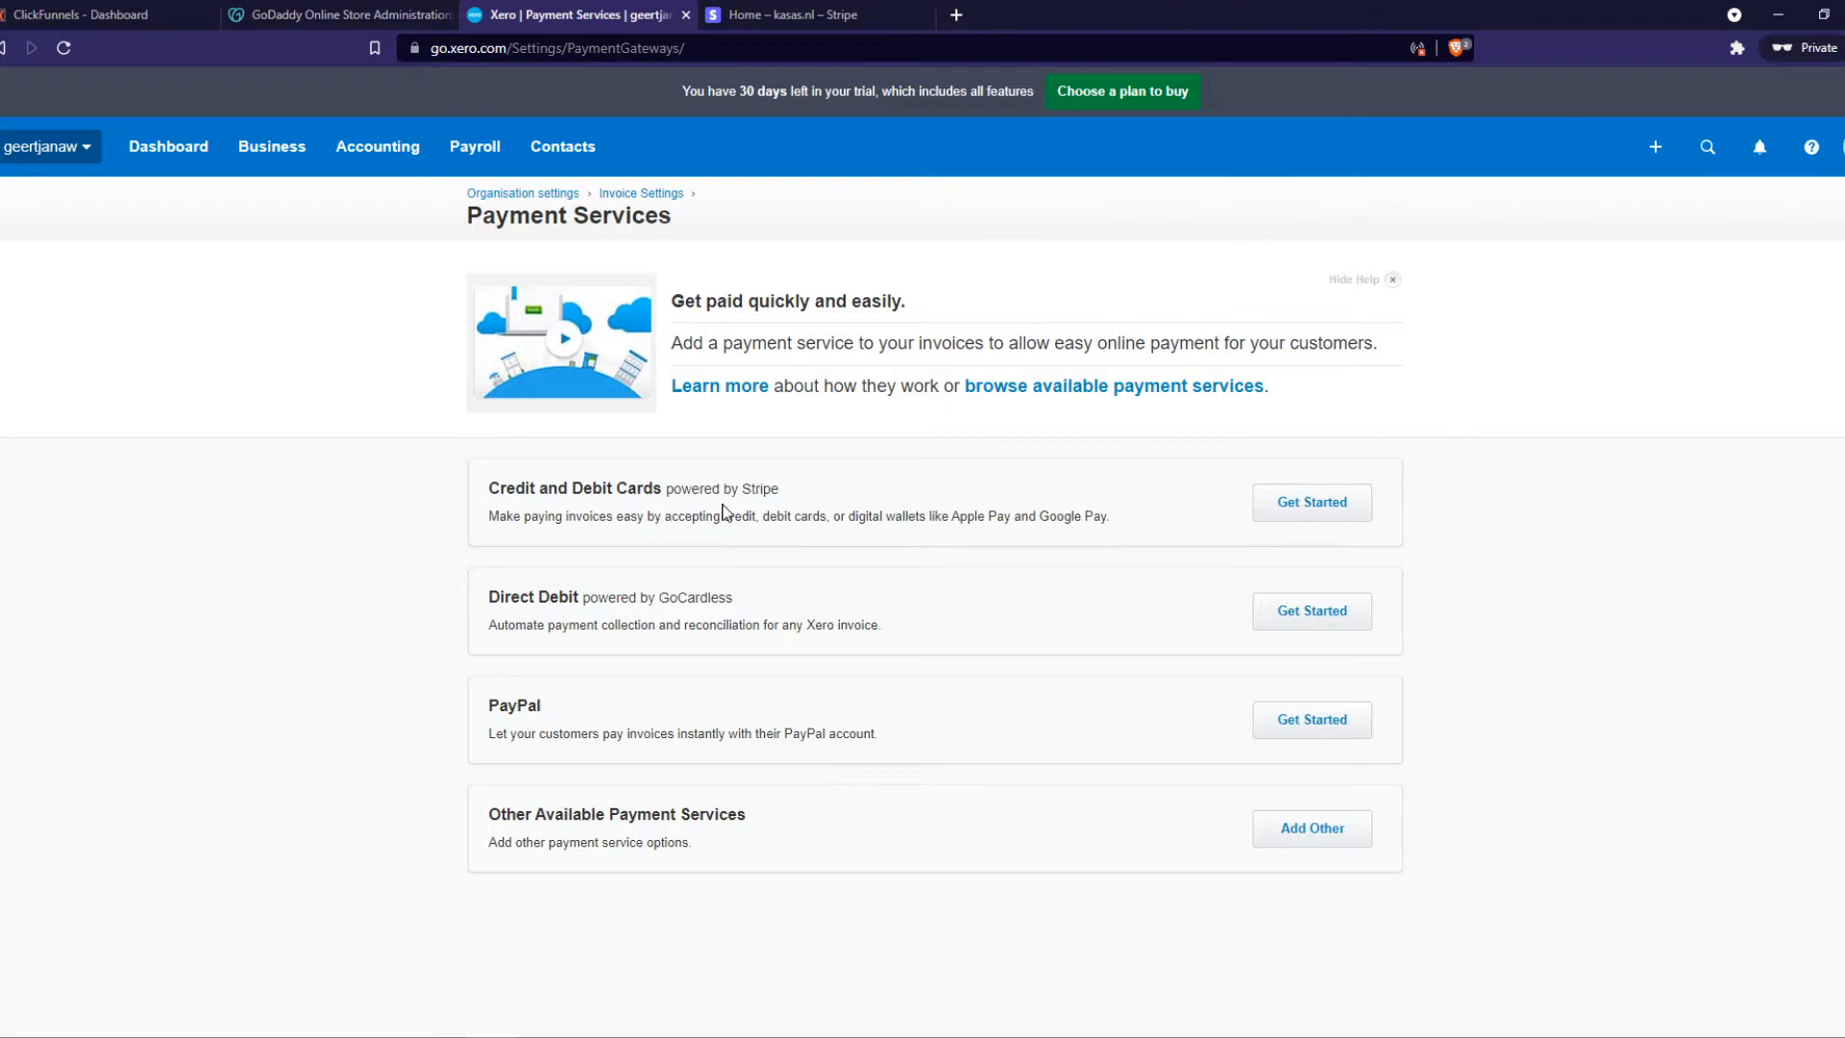
mouse_move(603, 663)
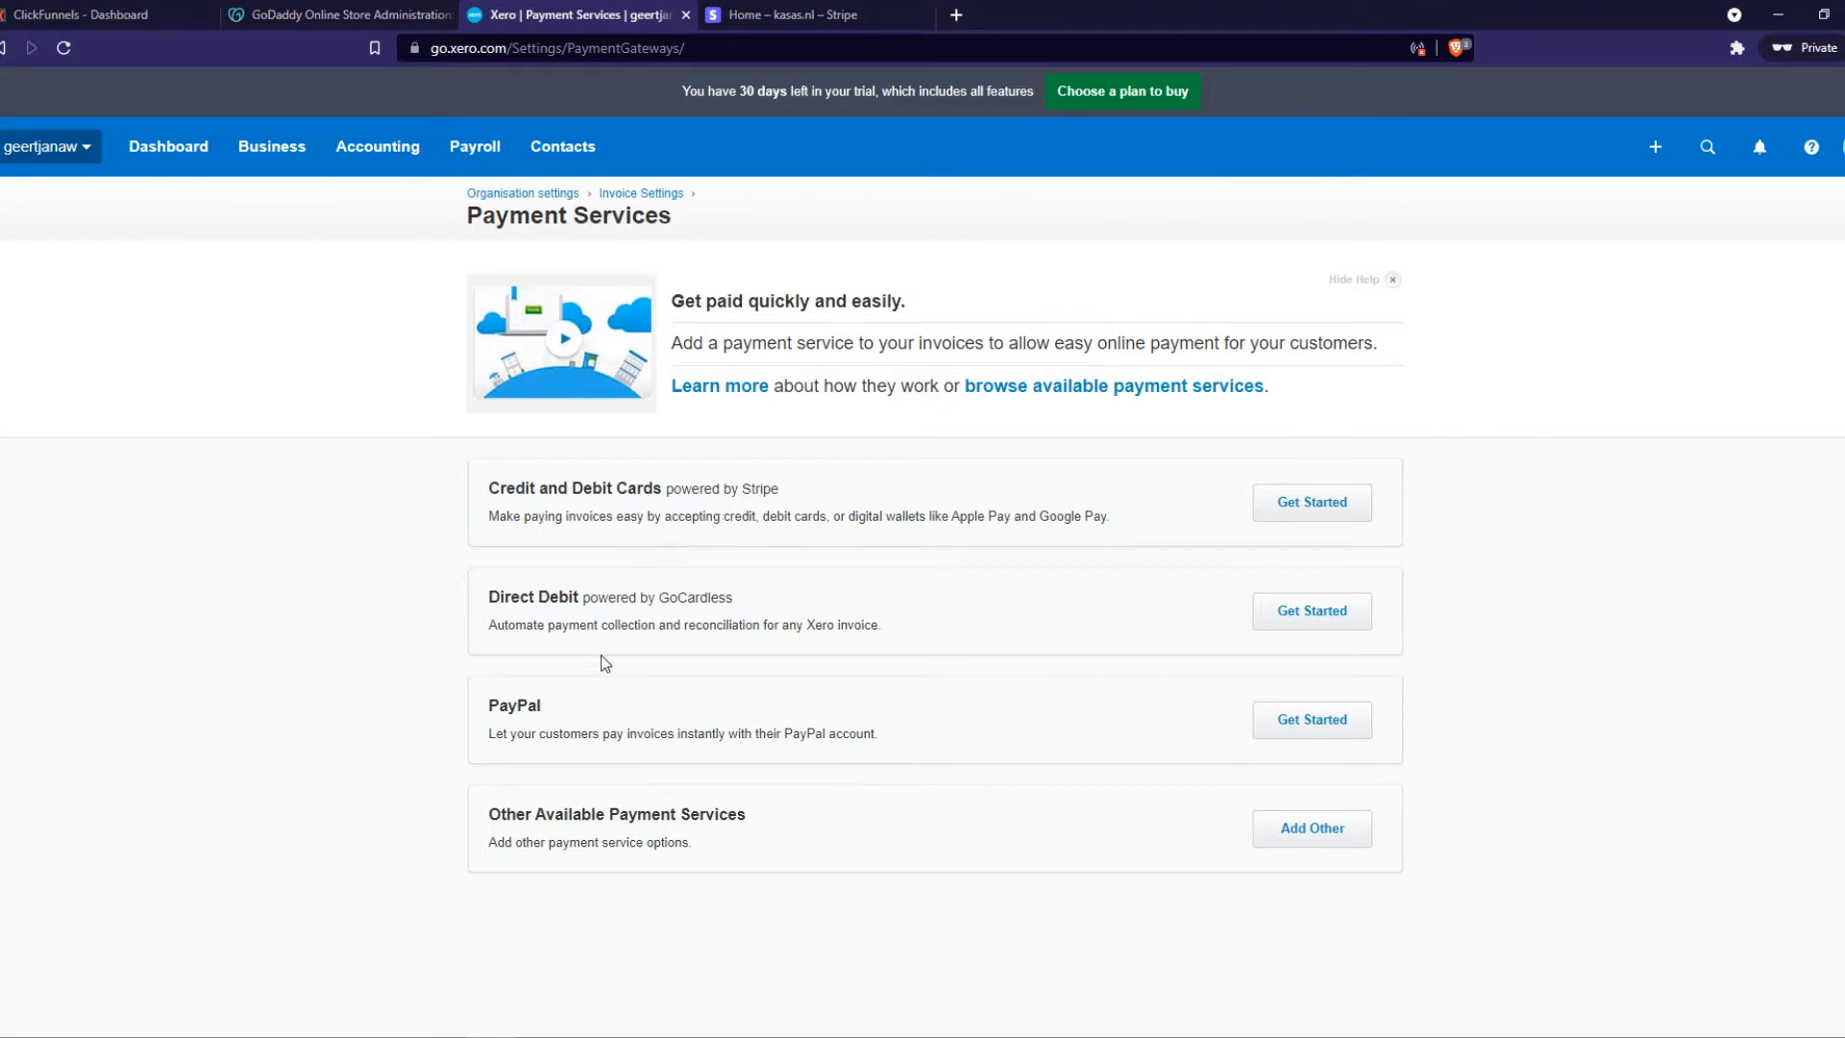
mouse_move(788, 827)
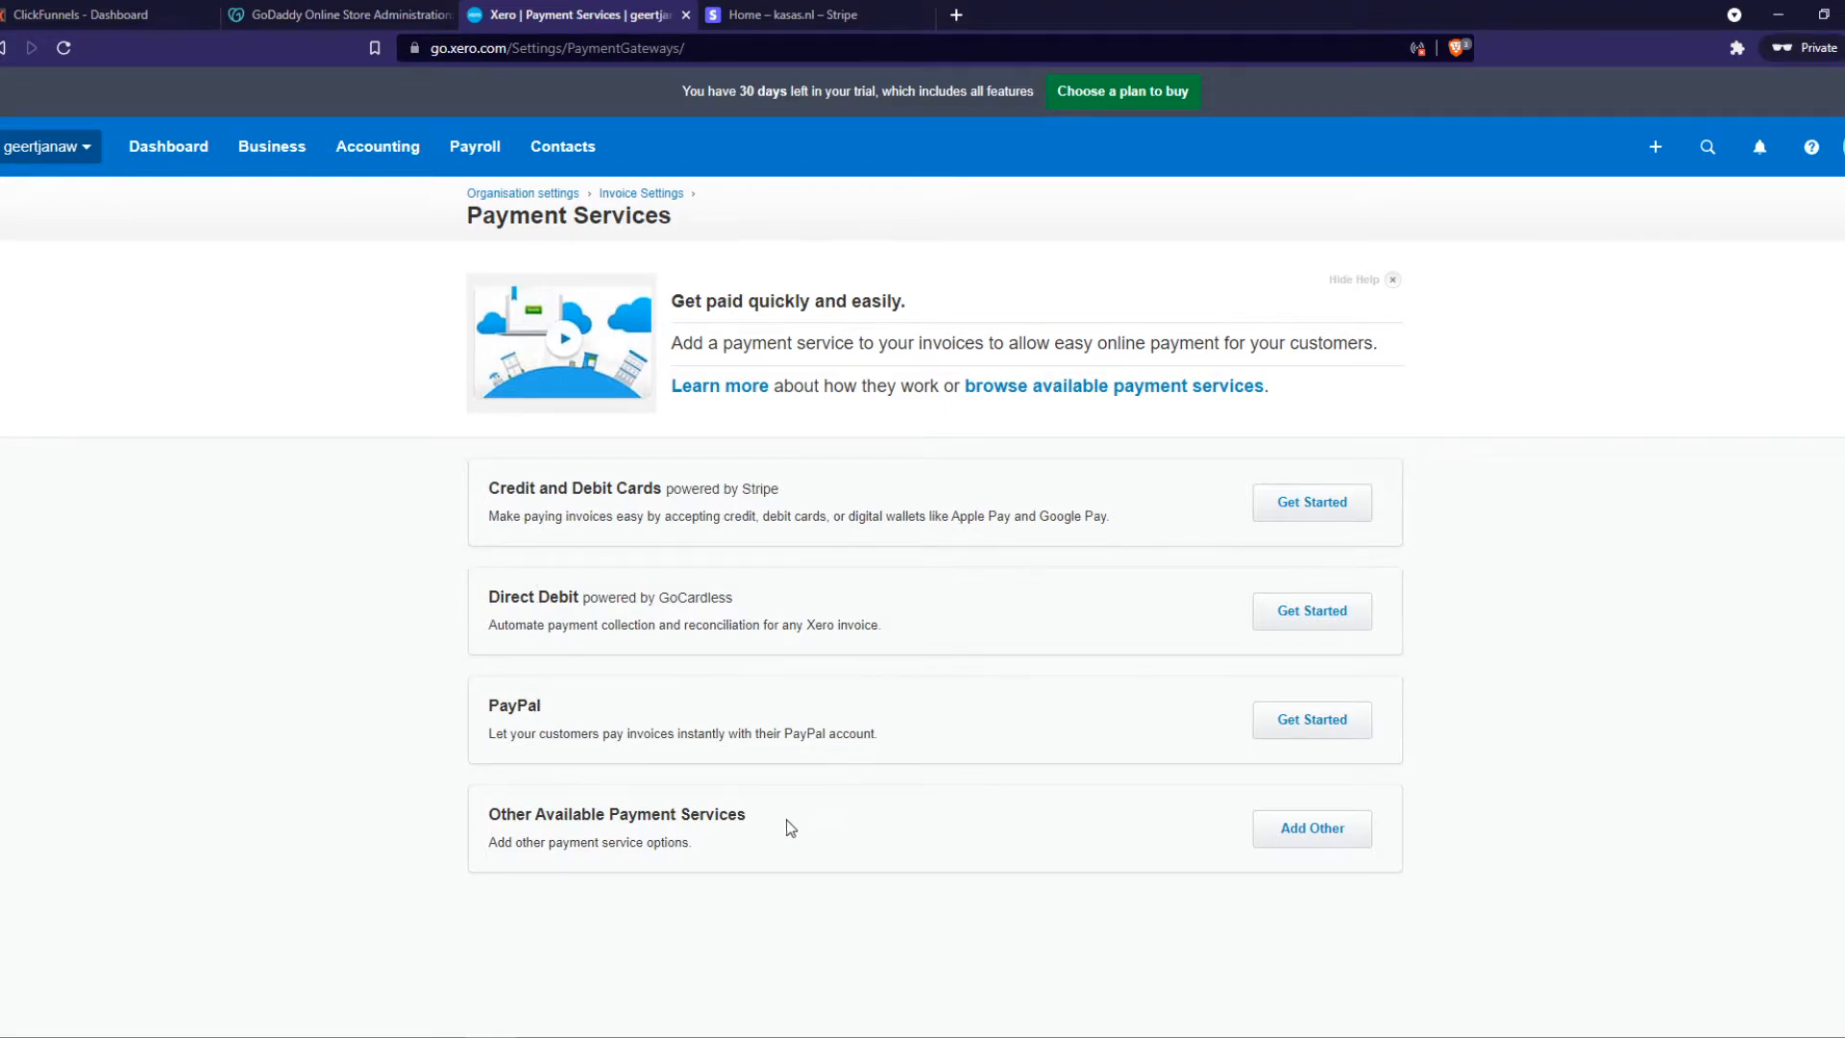
mouse_move(608, 690)
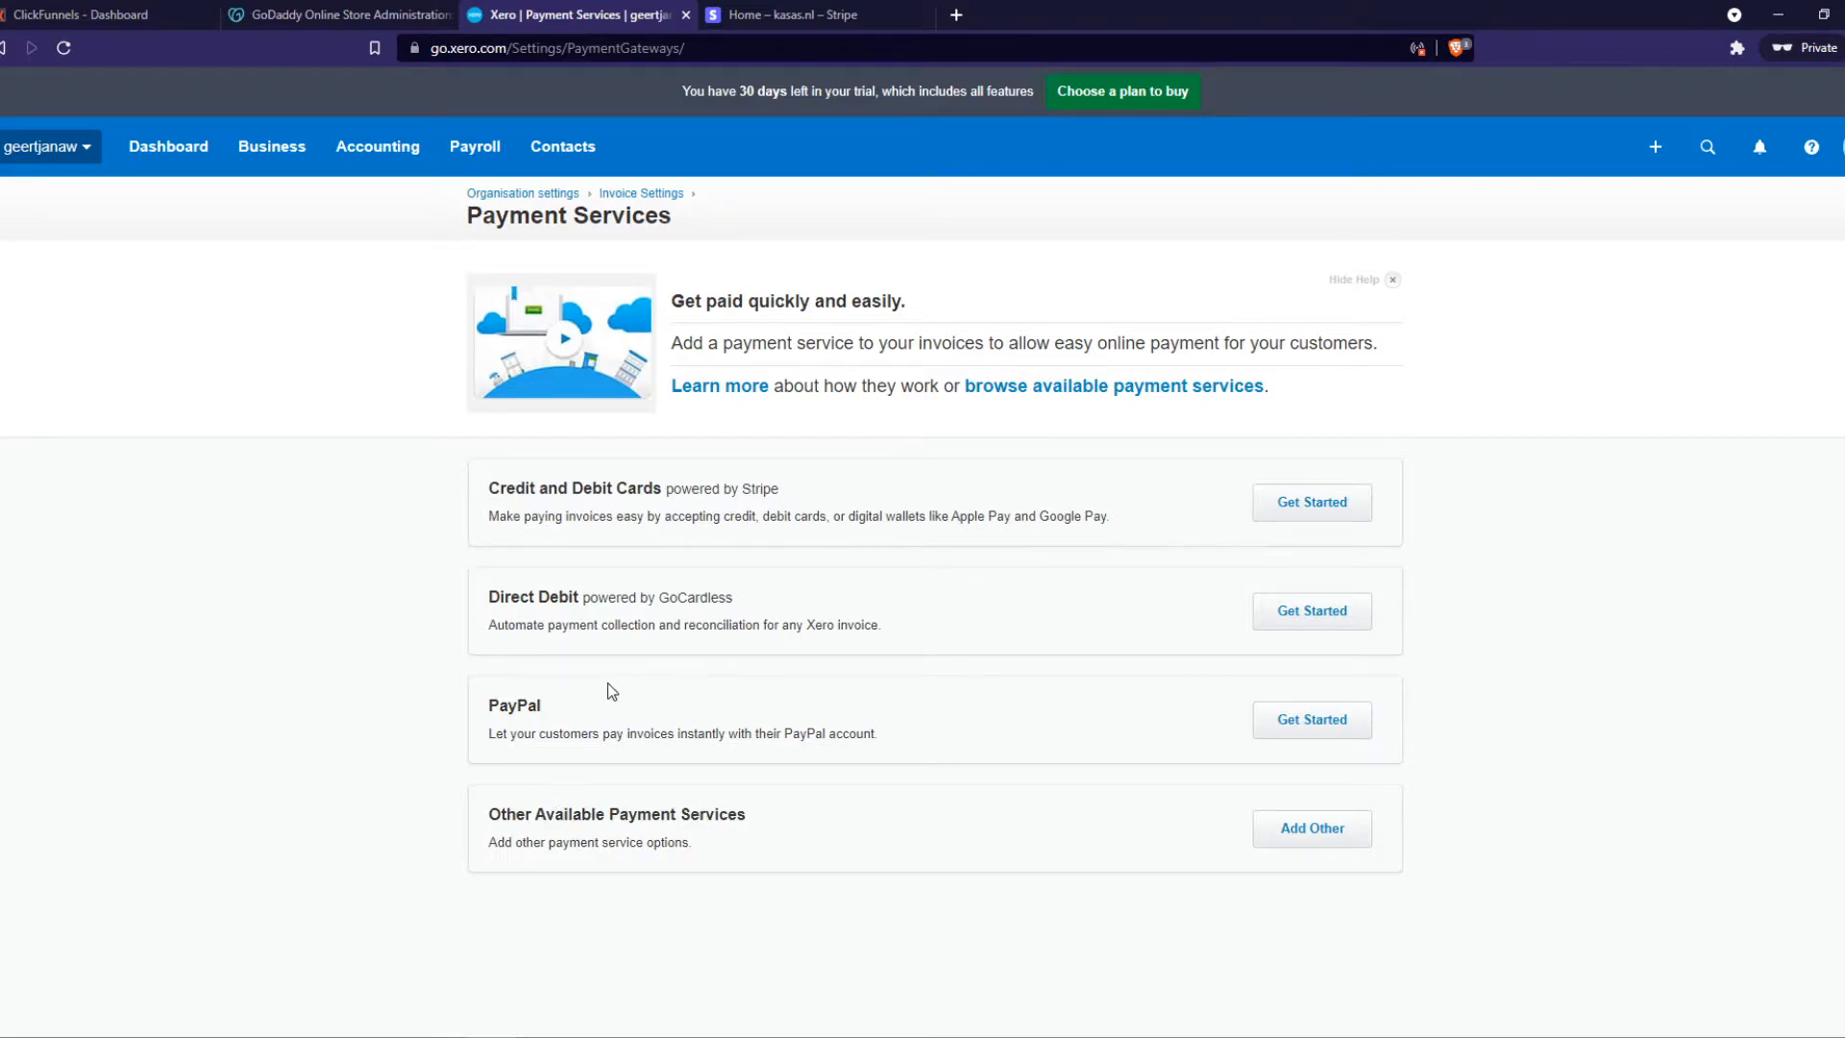
mouse_move(717, 492)
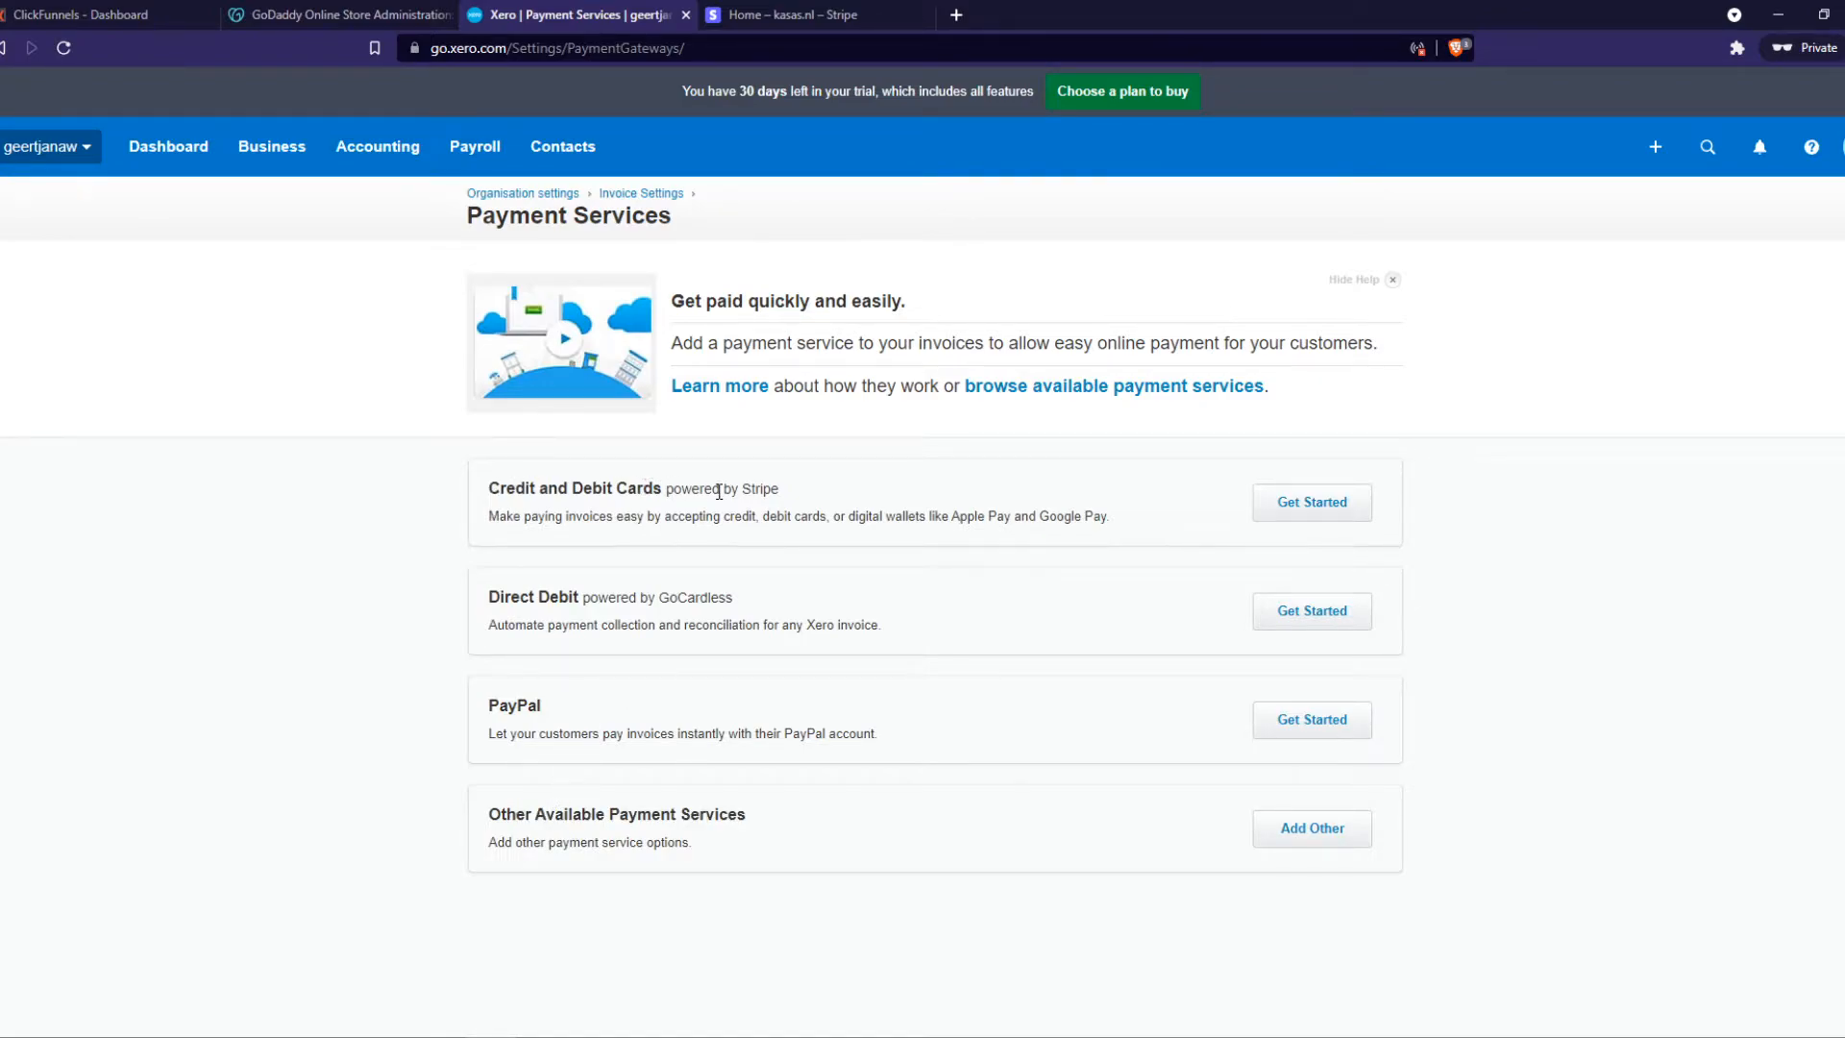
mouse_move(832, 506)
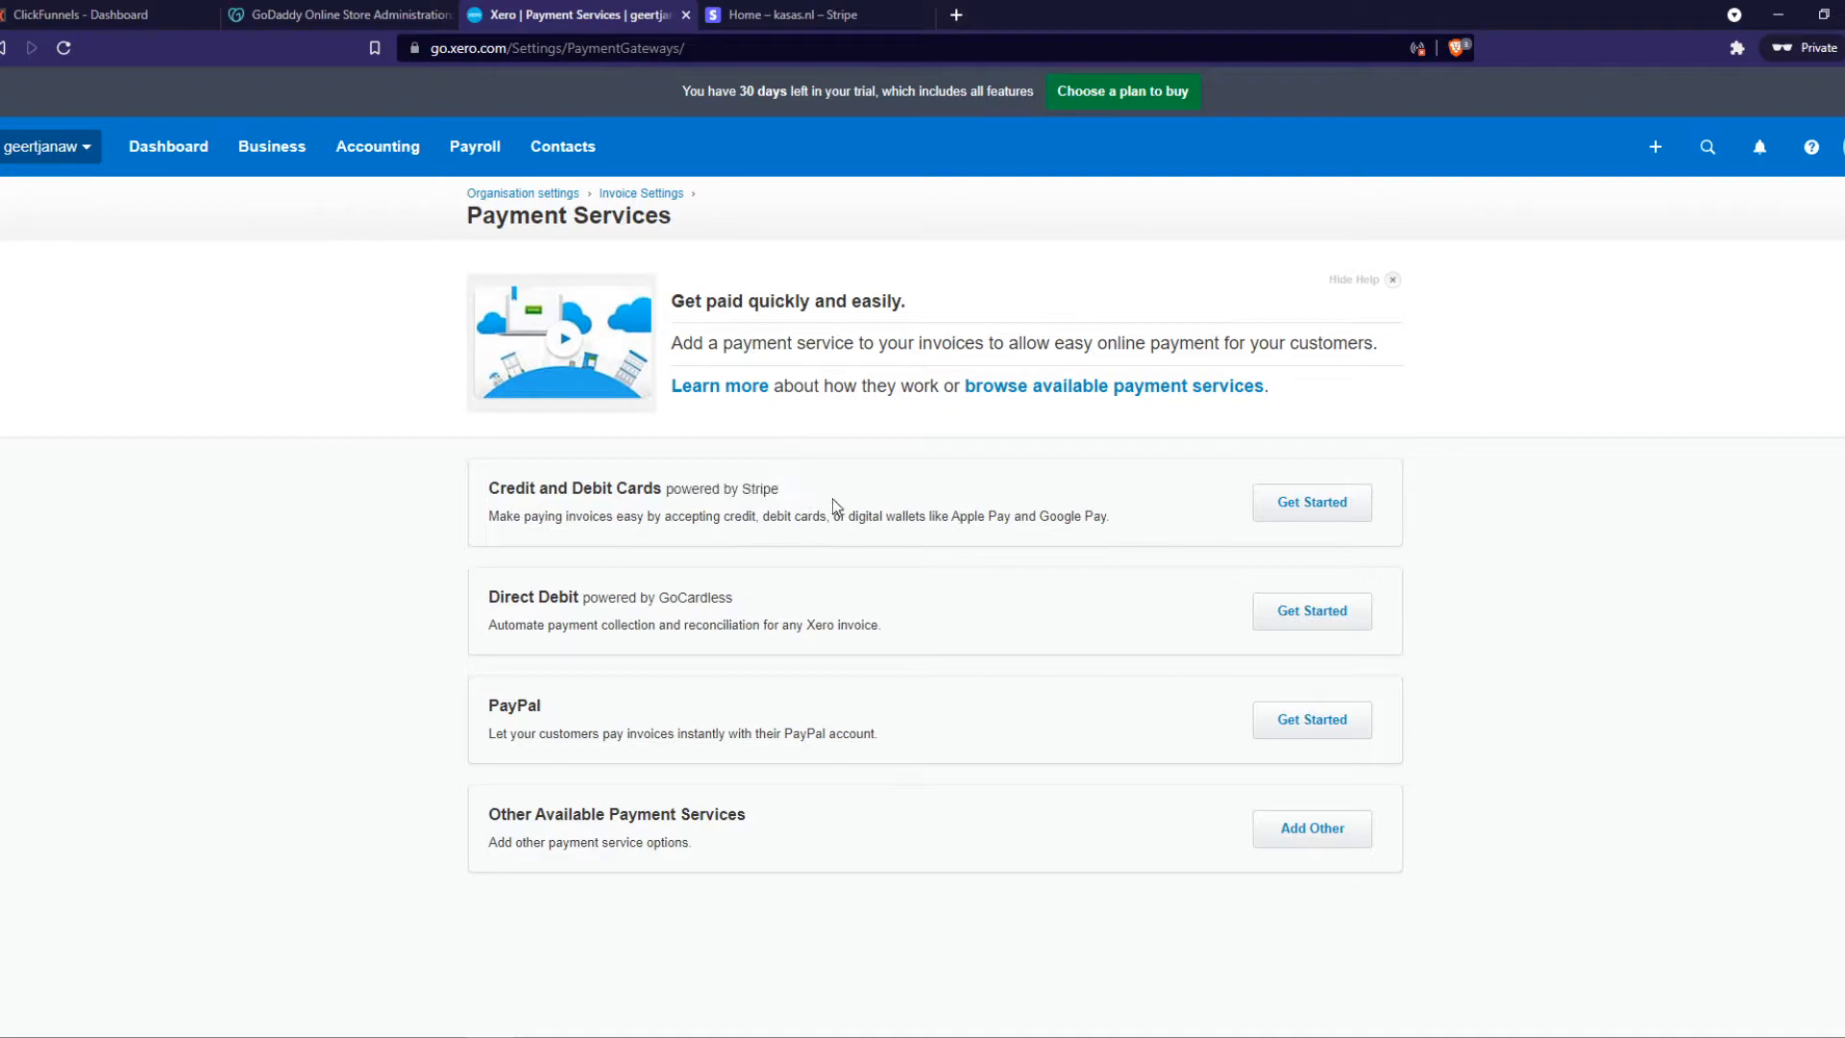
mouse_move(844, 510)
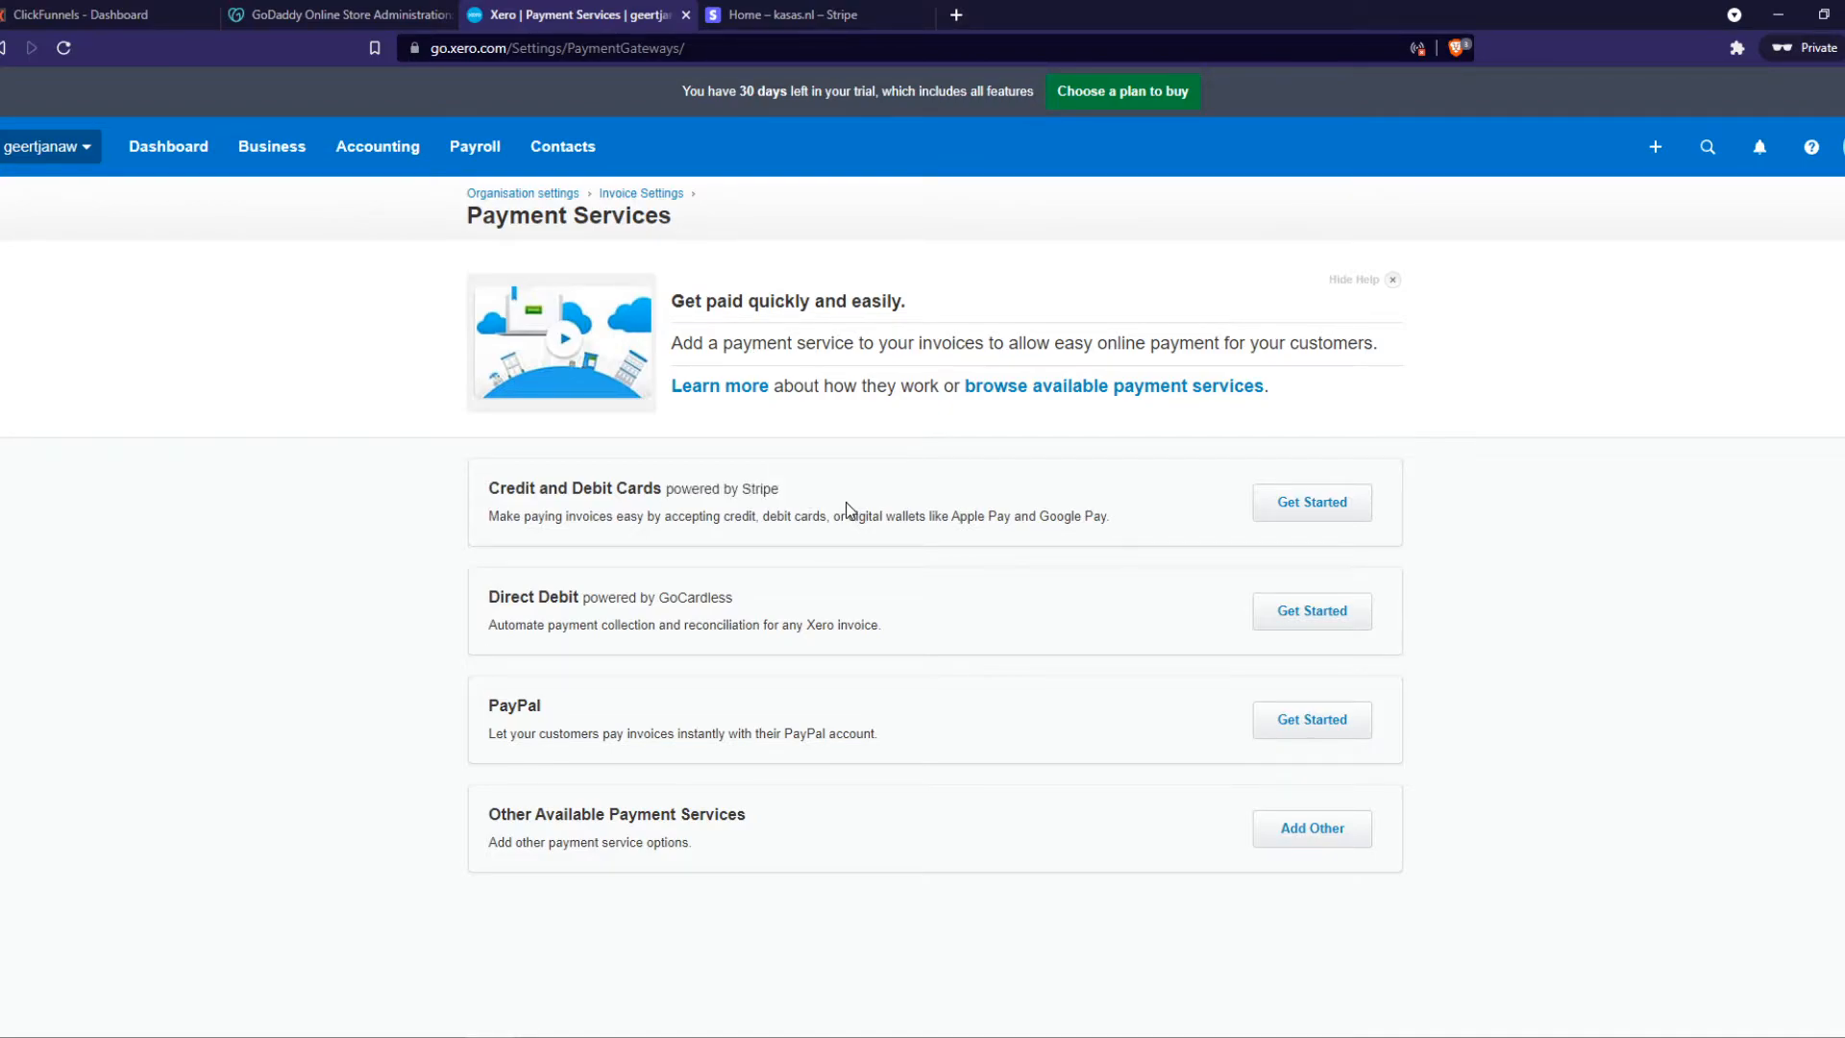
mouse_move(1158, 528)
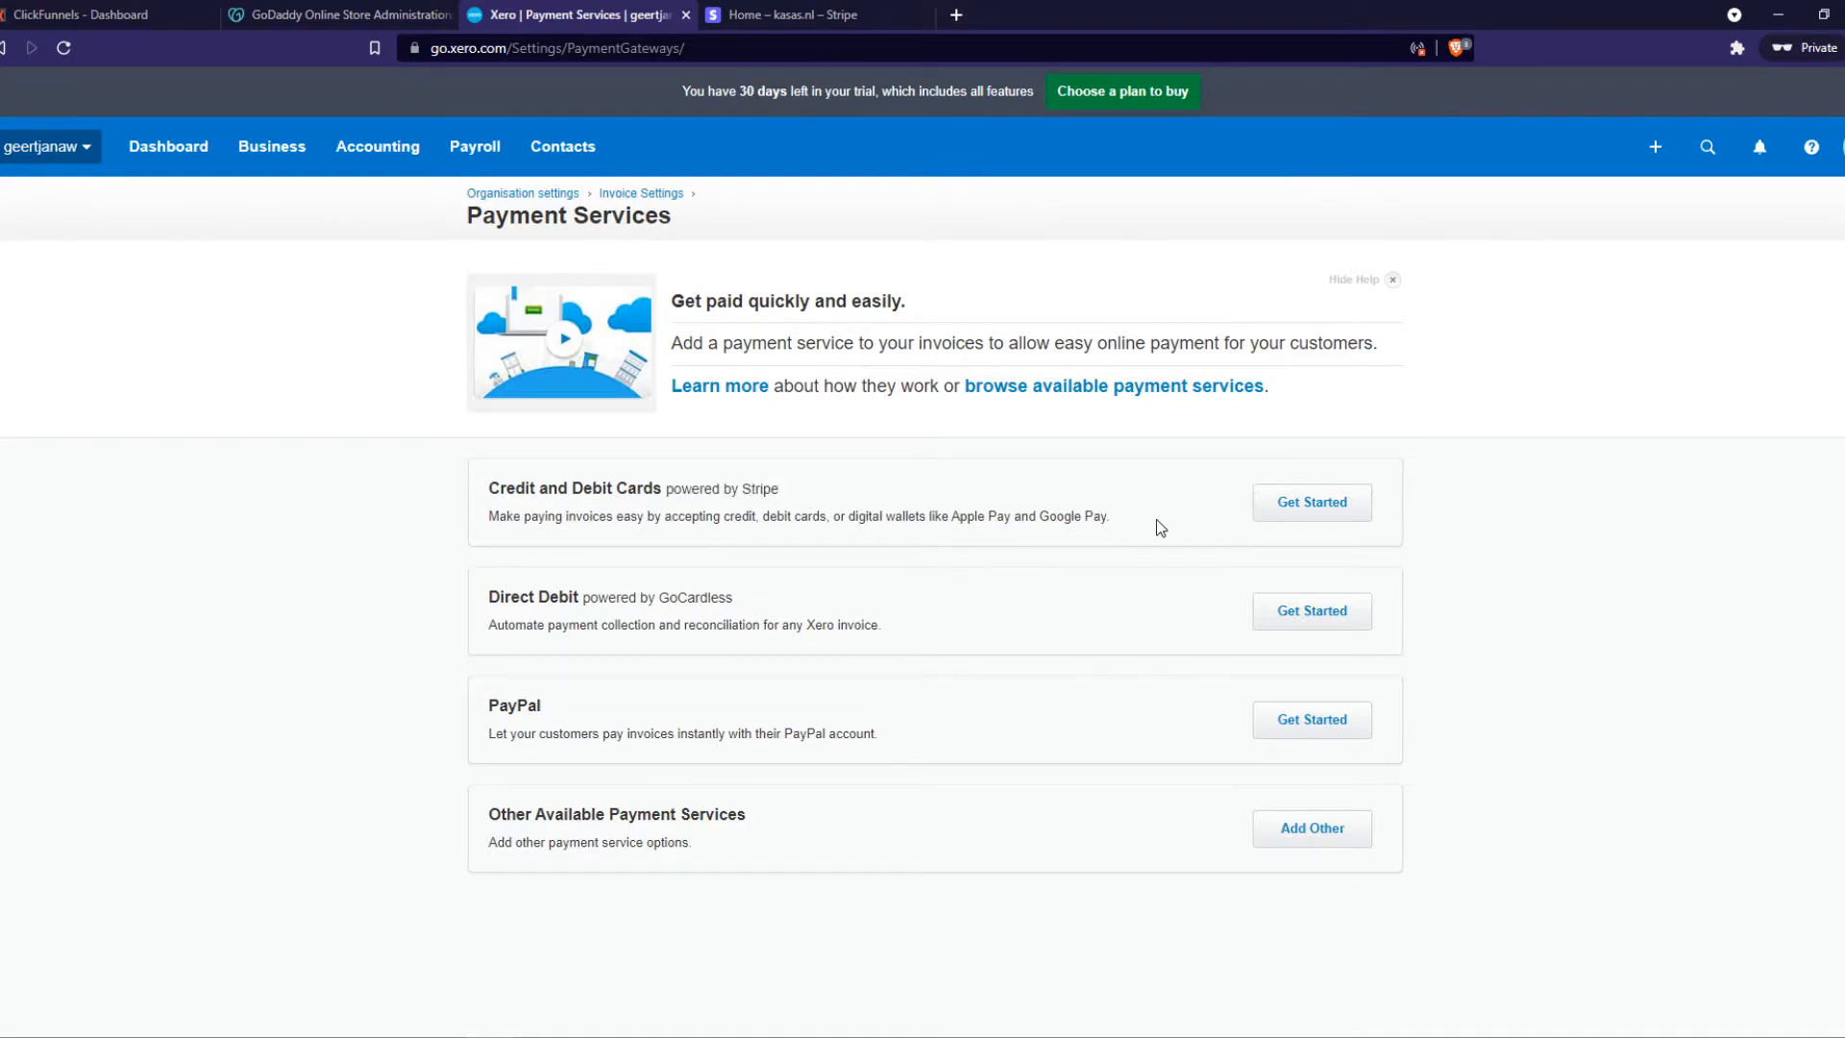
click(1311, 503)
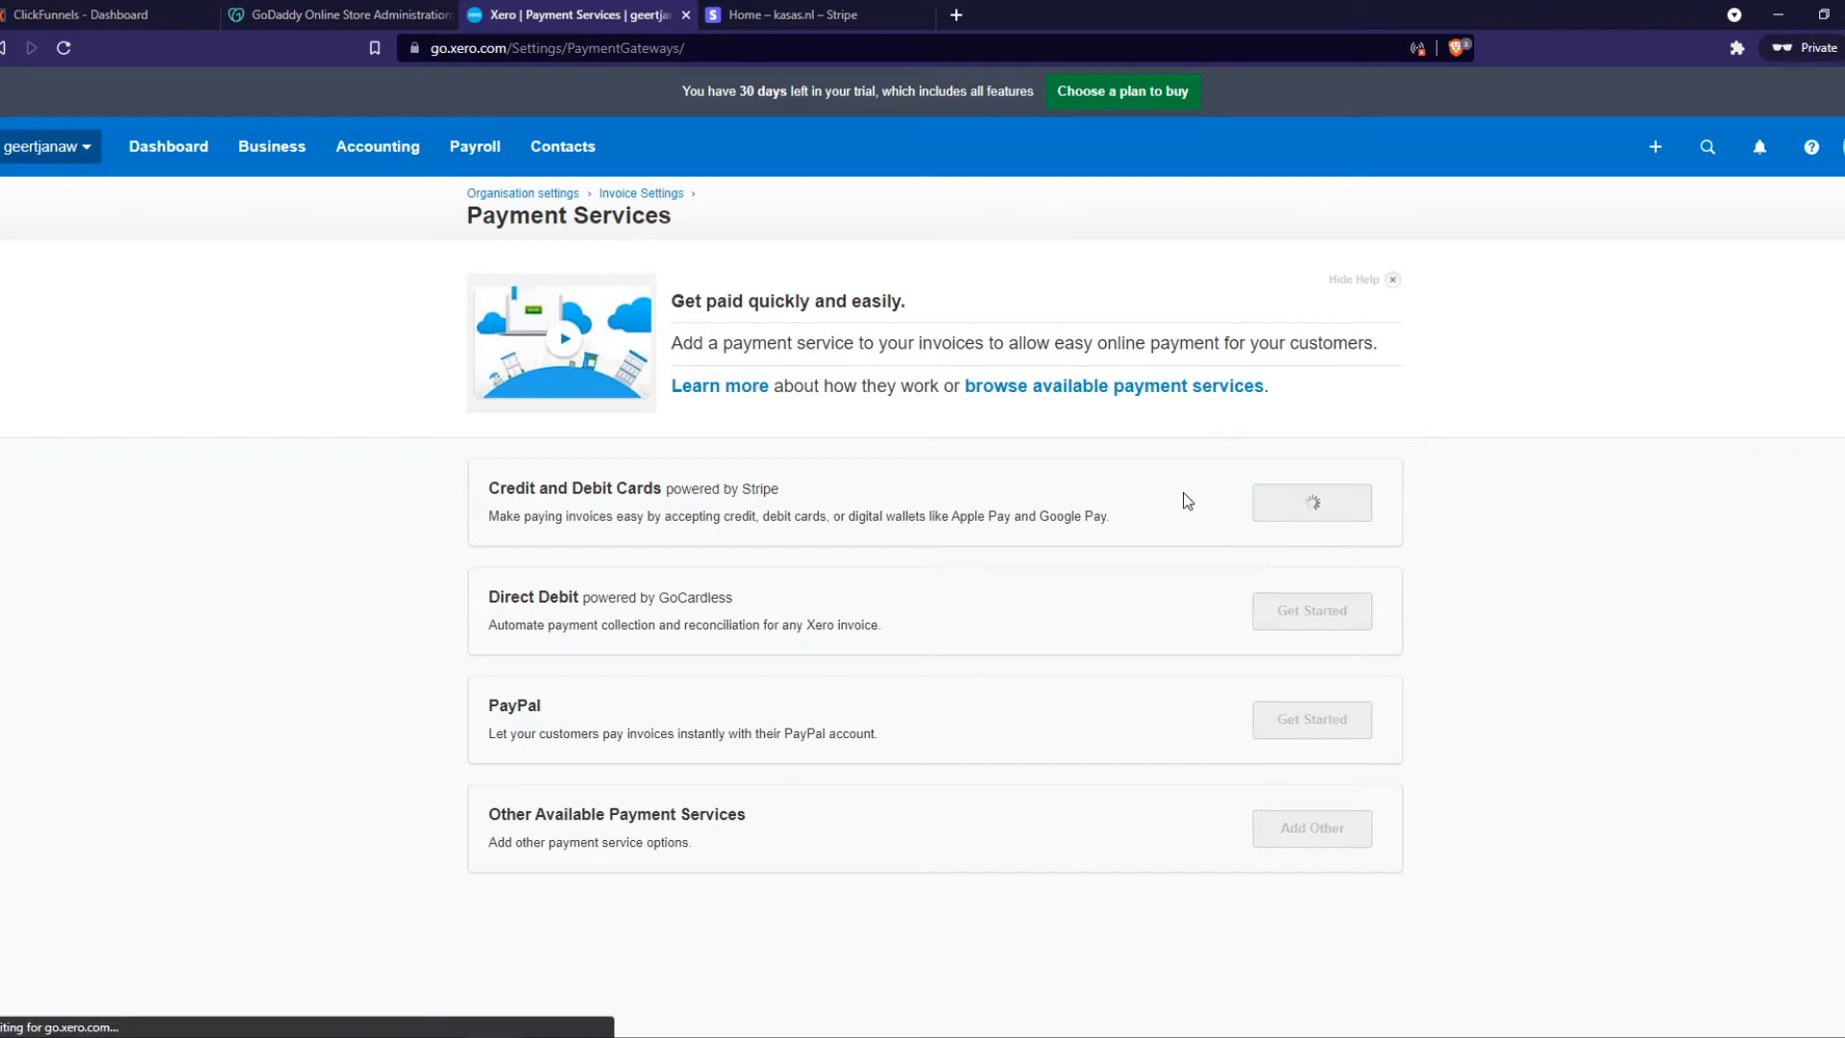
Pick 'I have a Stripe account' in the Set up card payments dialog
click(1310, 502)
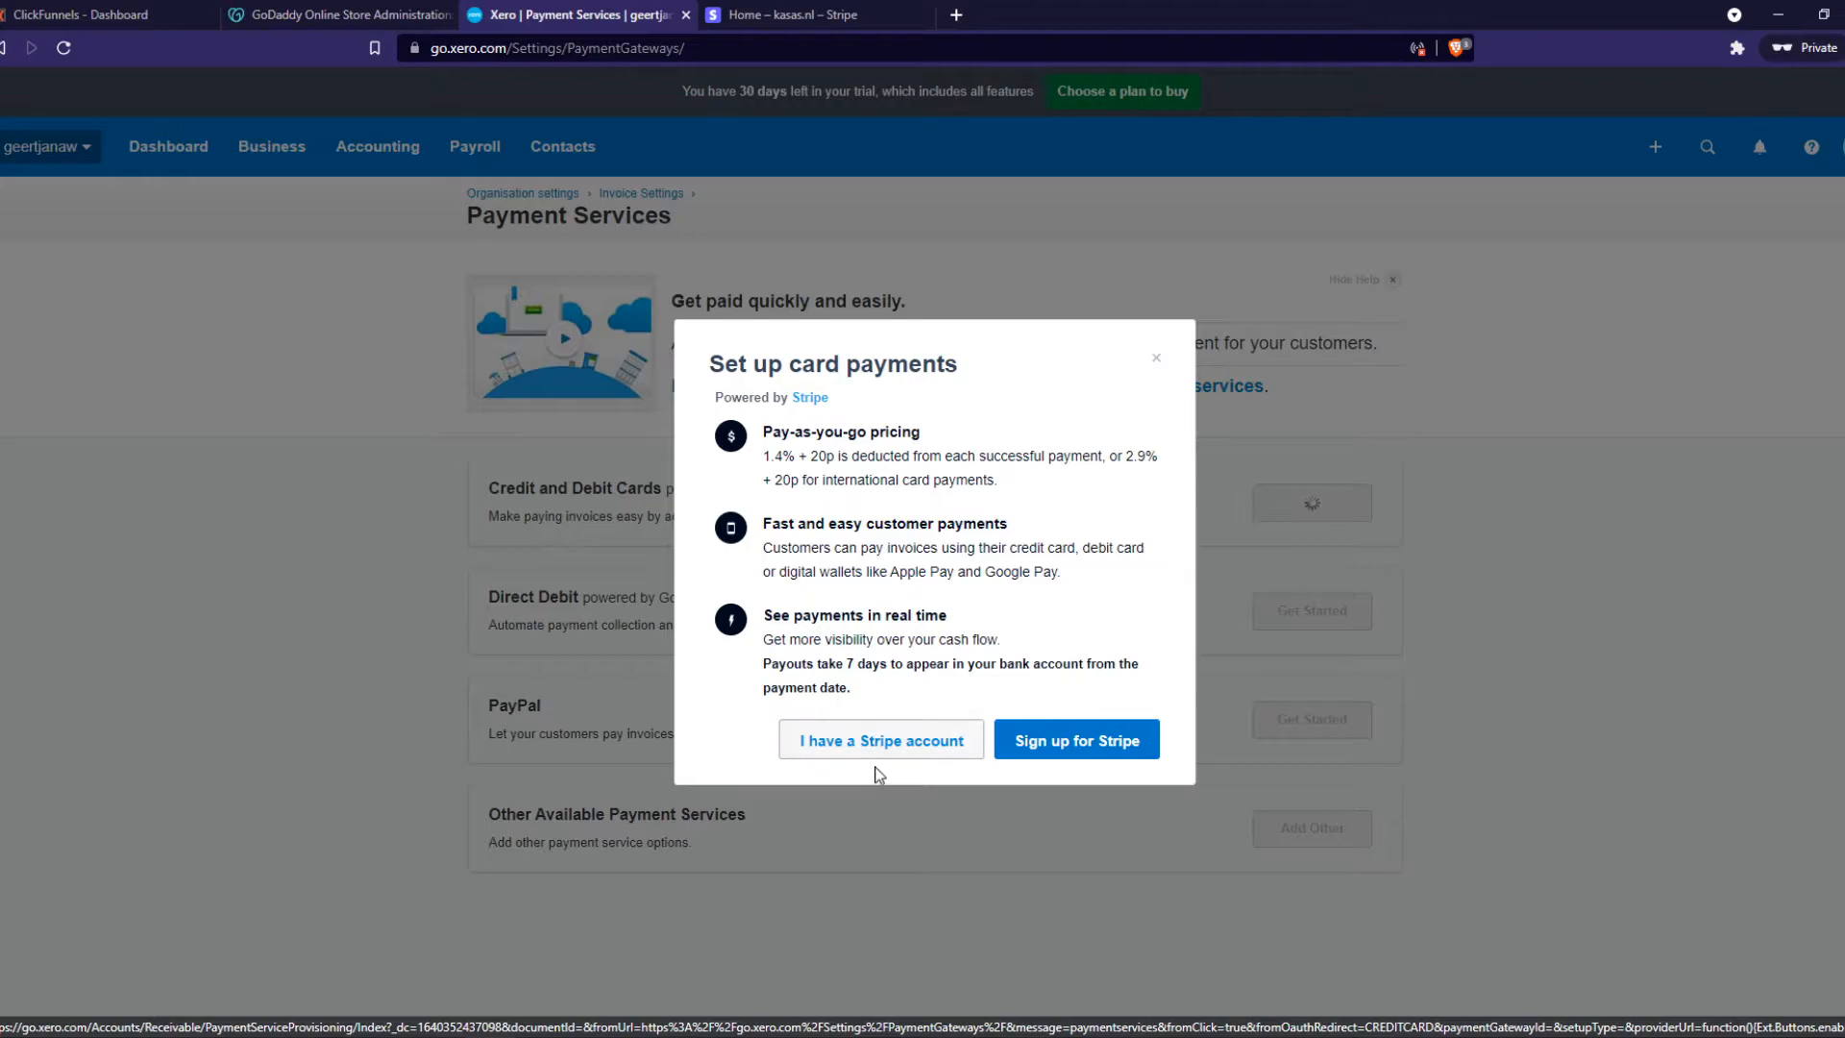
mouse_move(1018, 796)
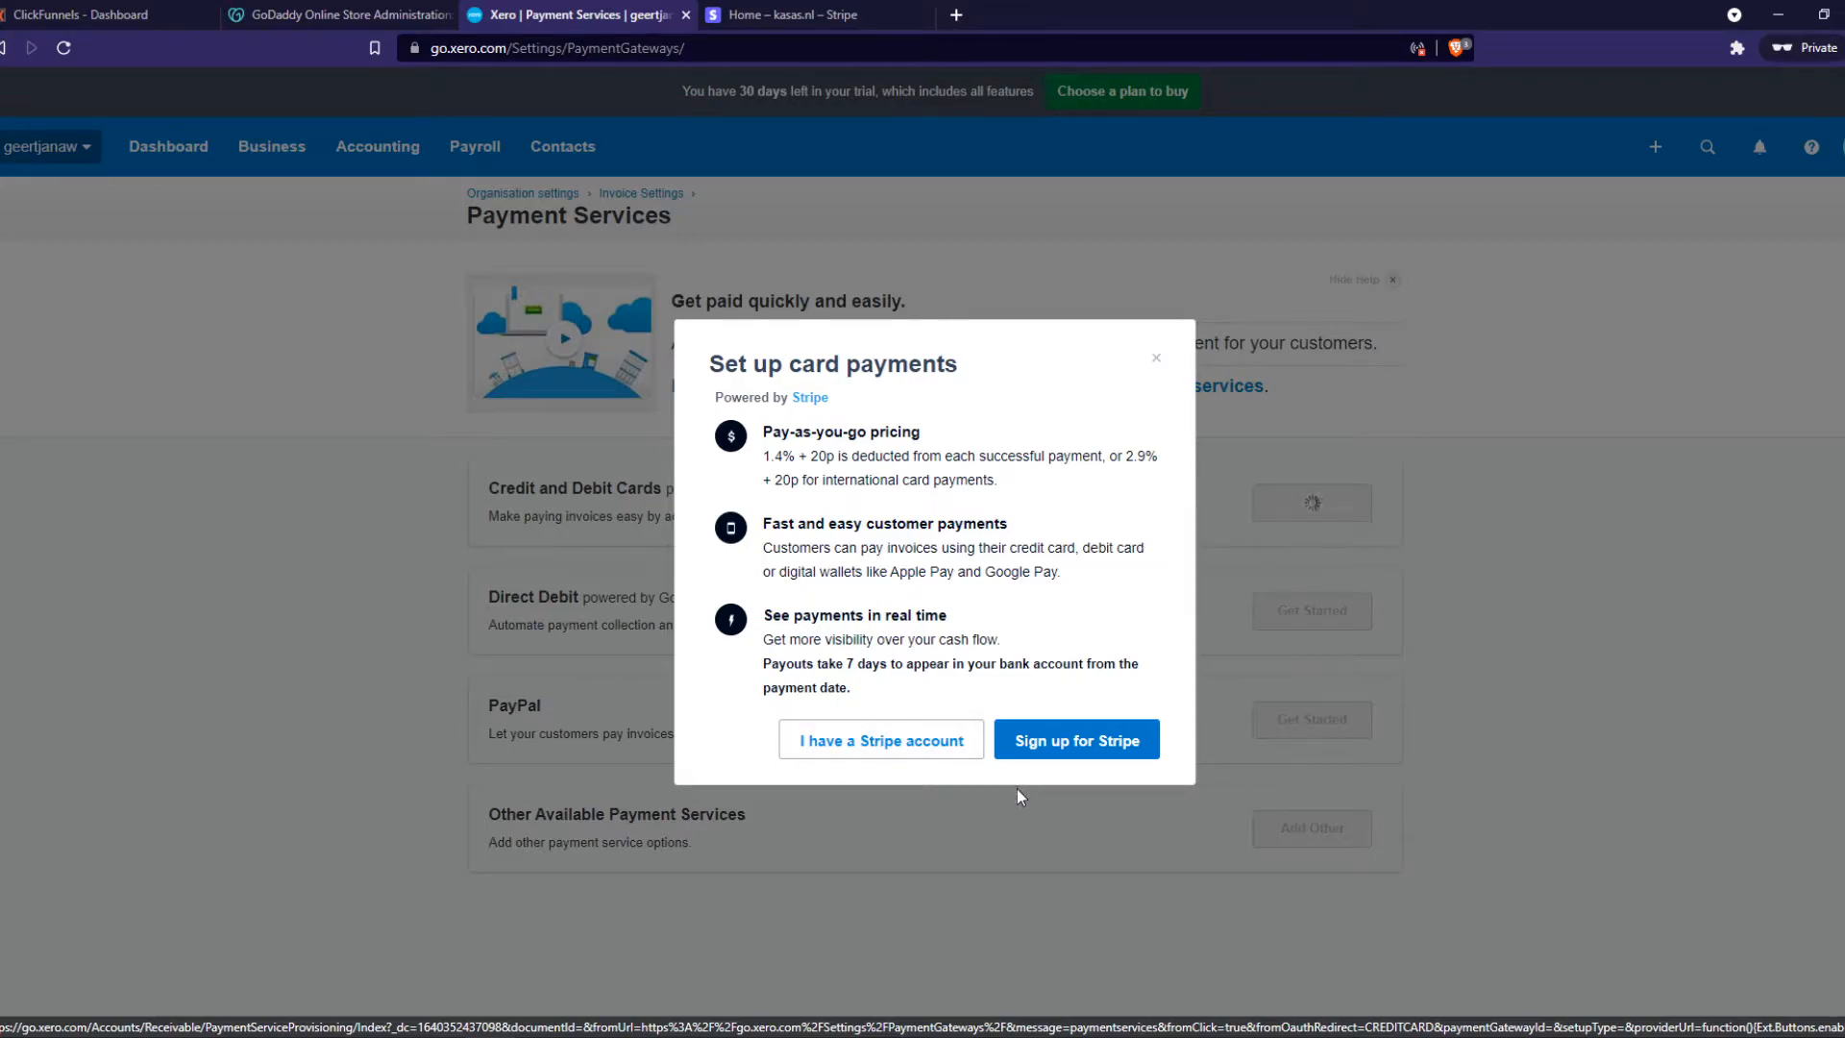
mouse_move(1074, 739)
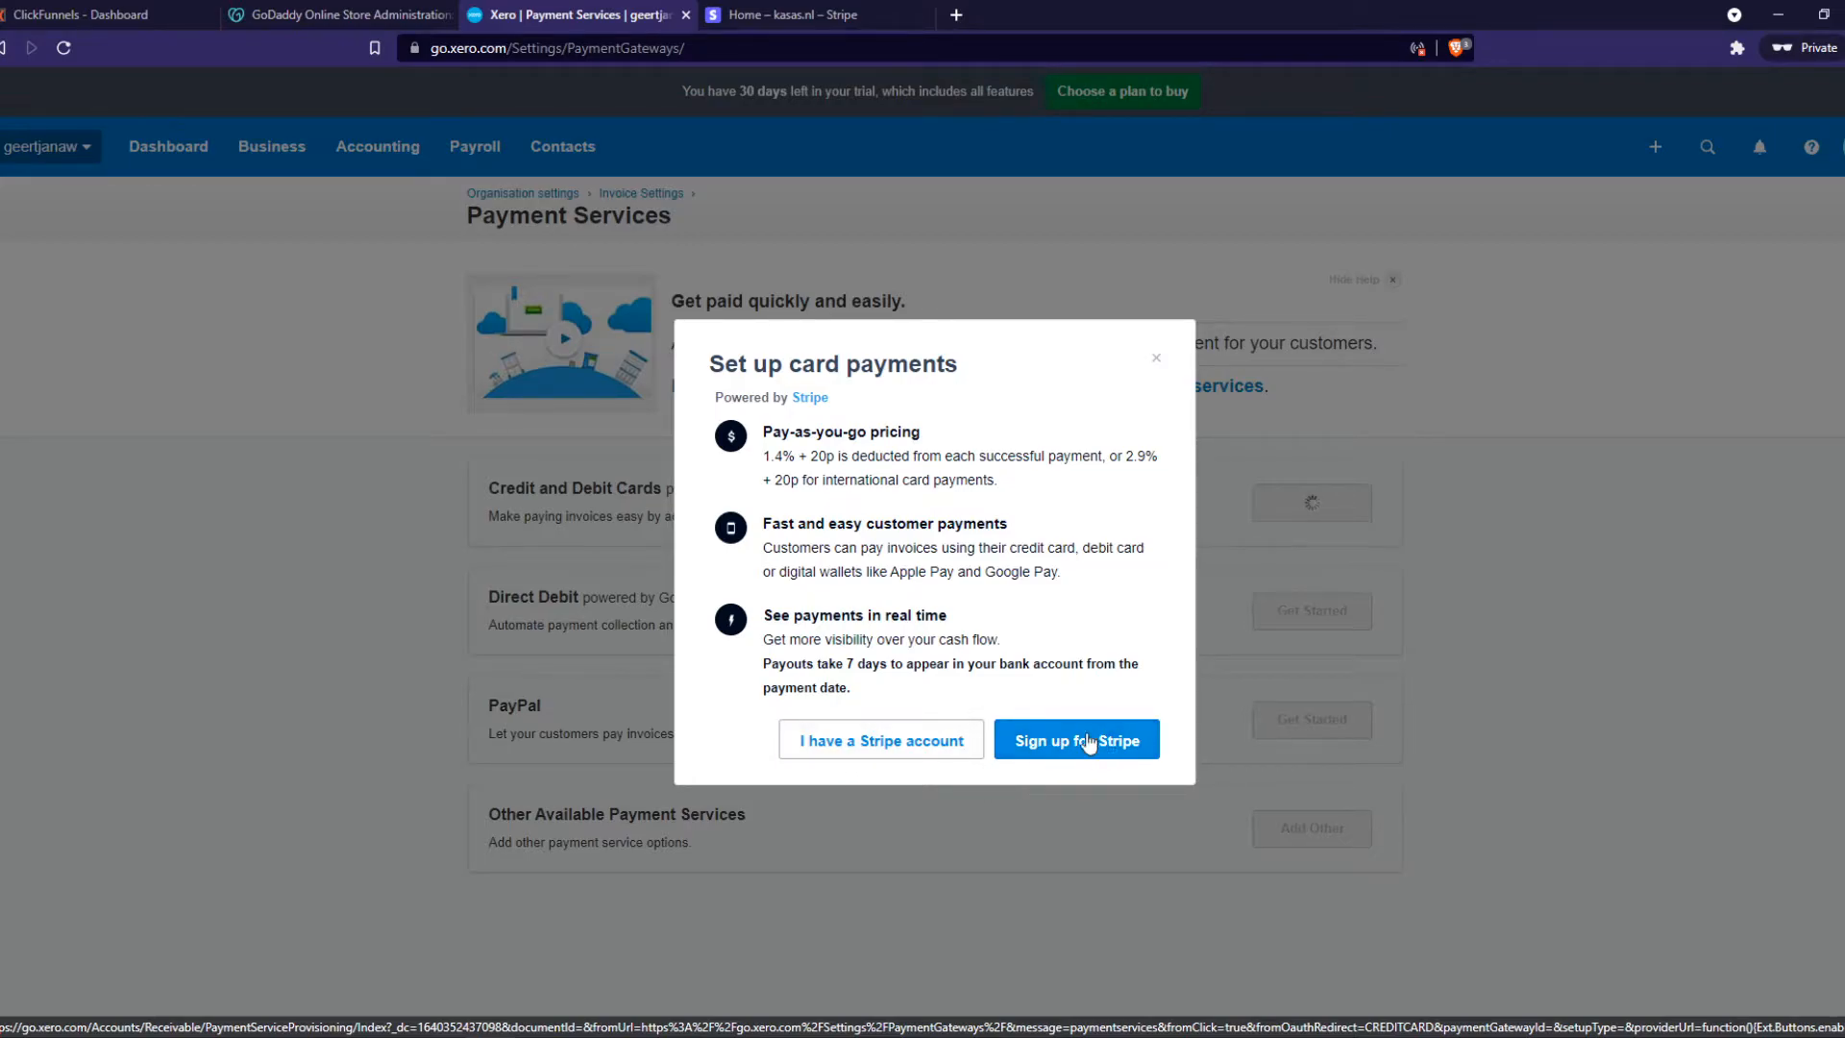
click(879, 739)
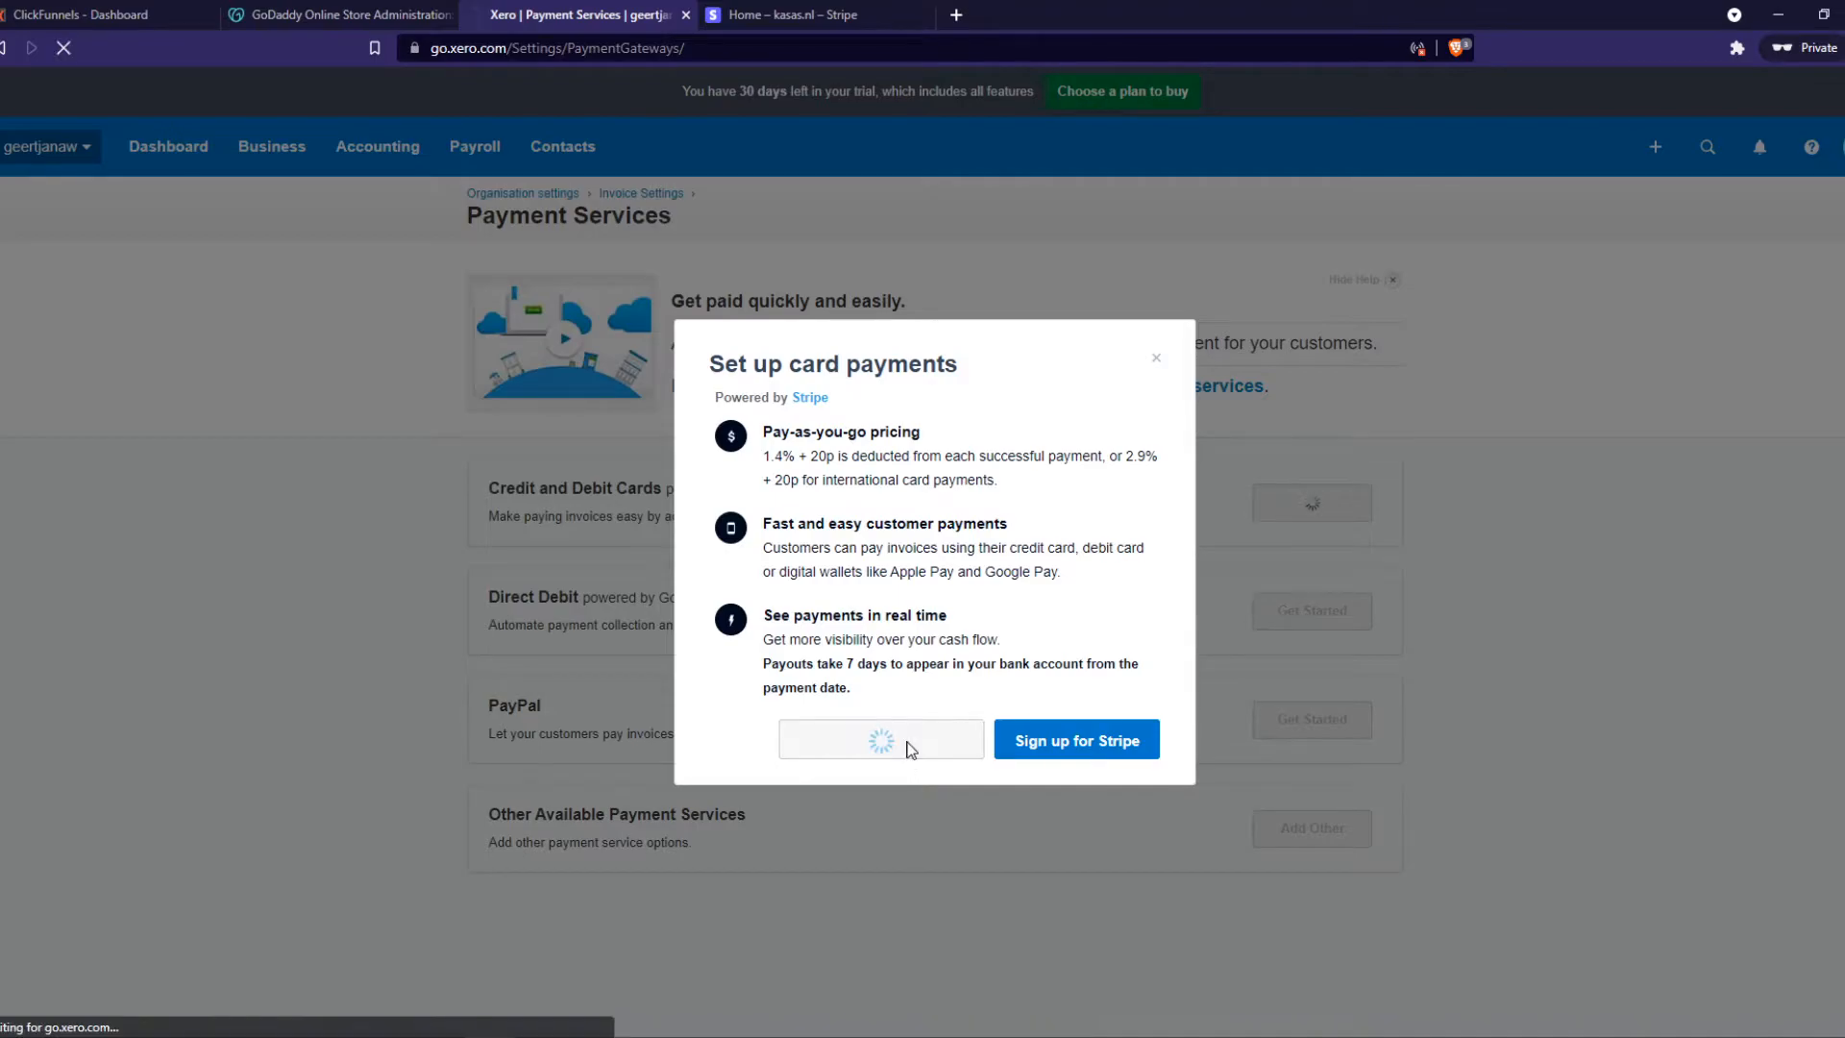
click(1073, 740)
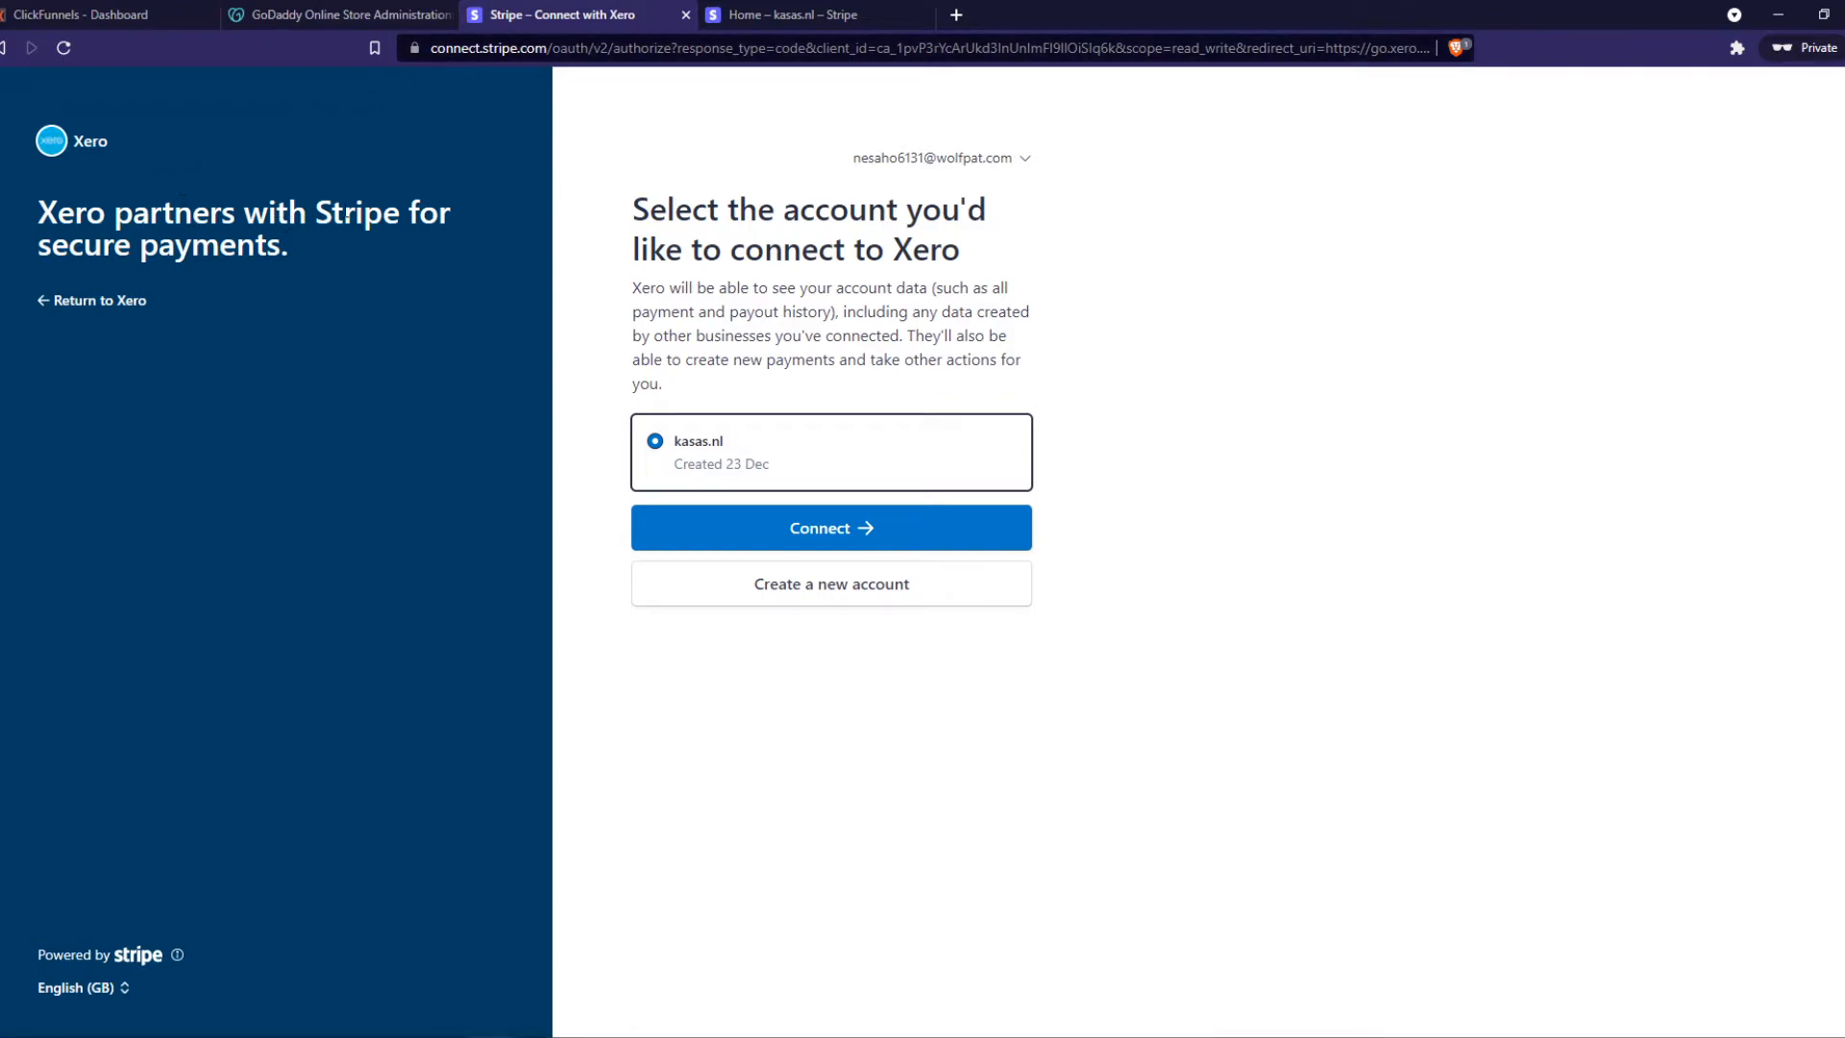
Connect the kasas.nl Stripe account to Xero from Stripe's Connect page
click(829, 528)
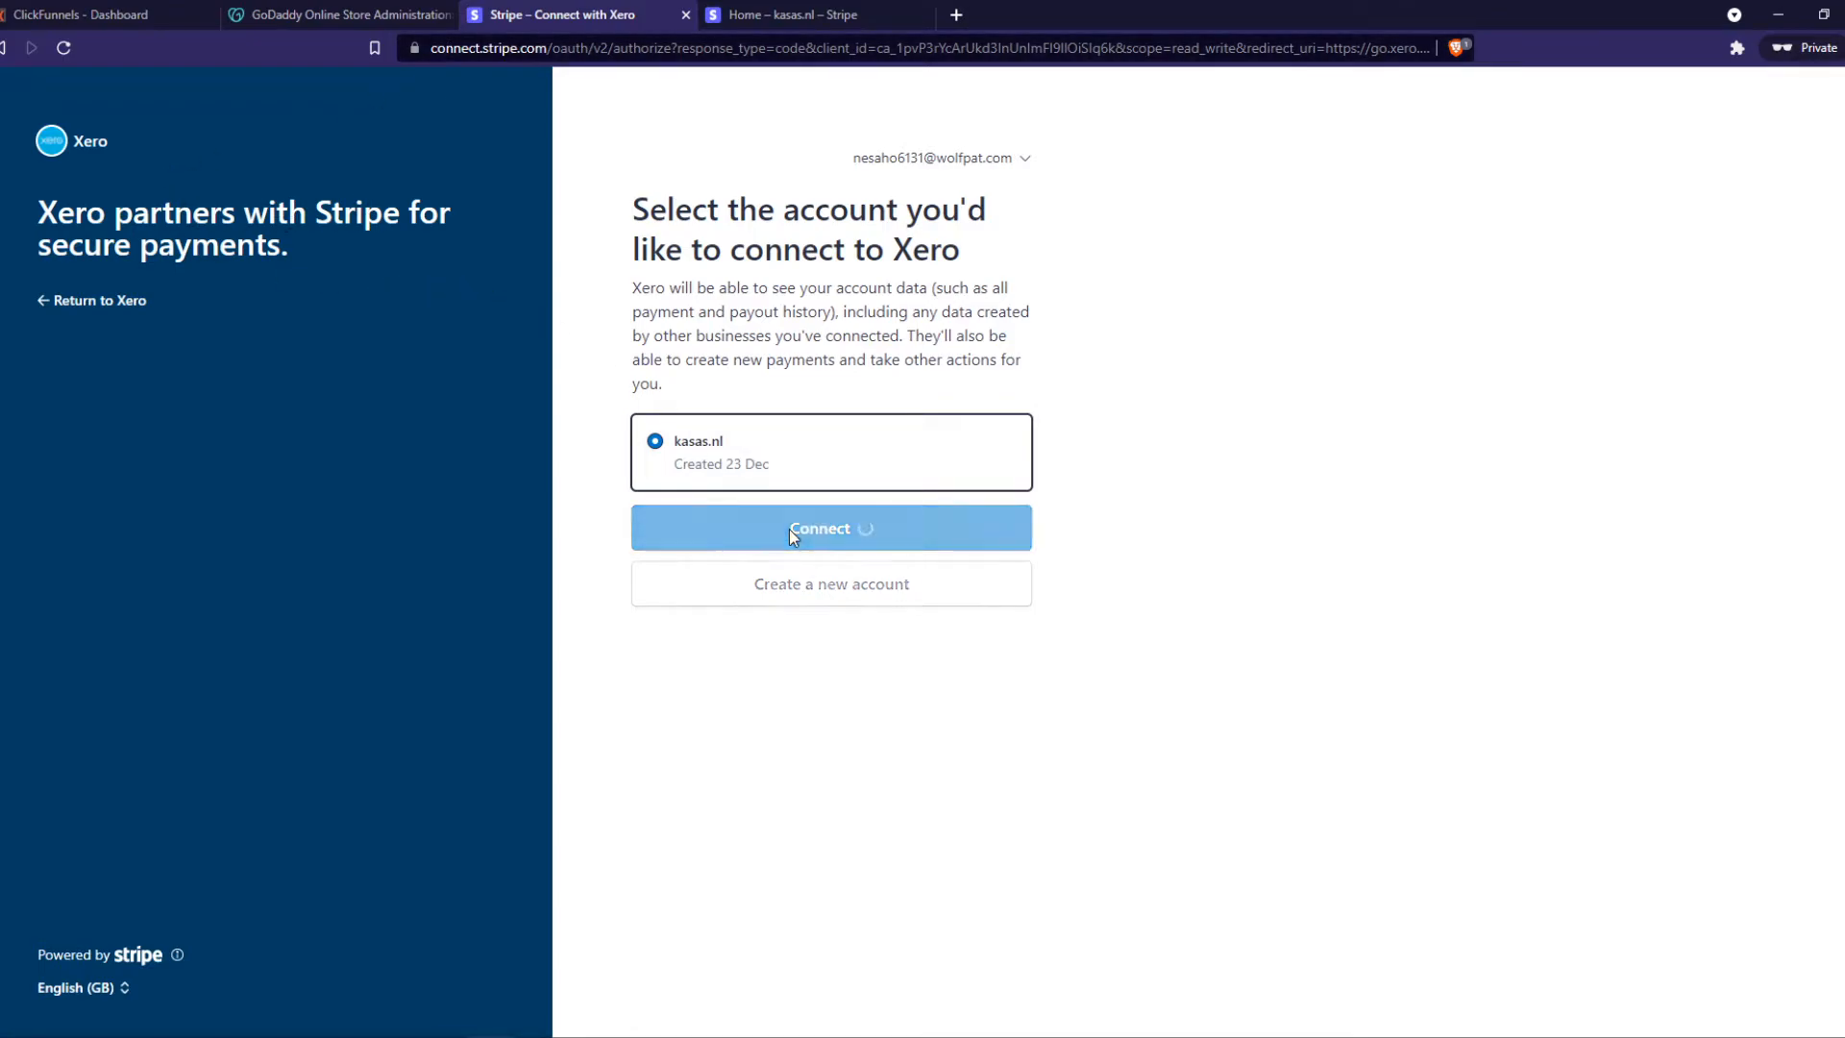
click(829, 527)
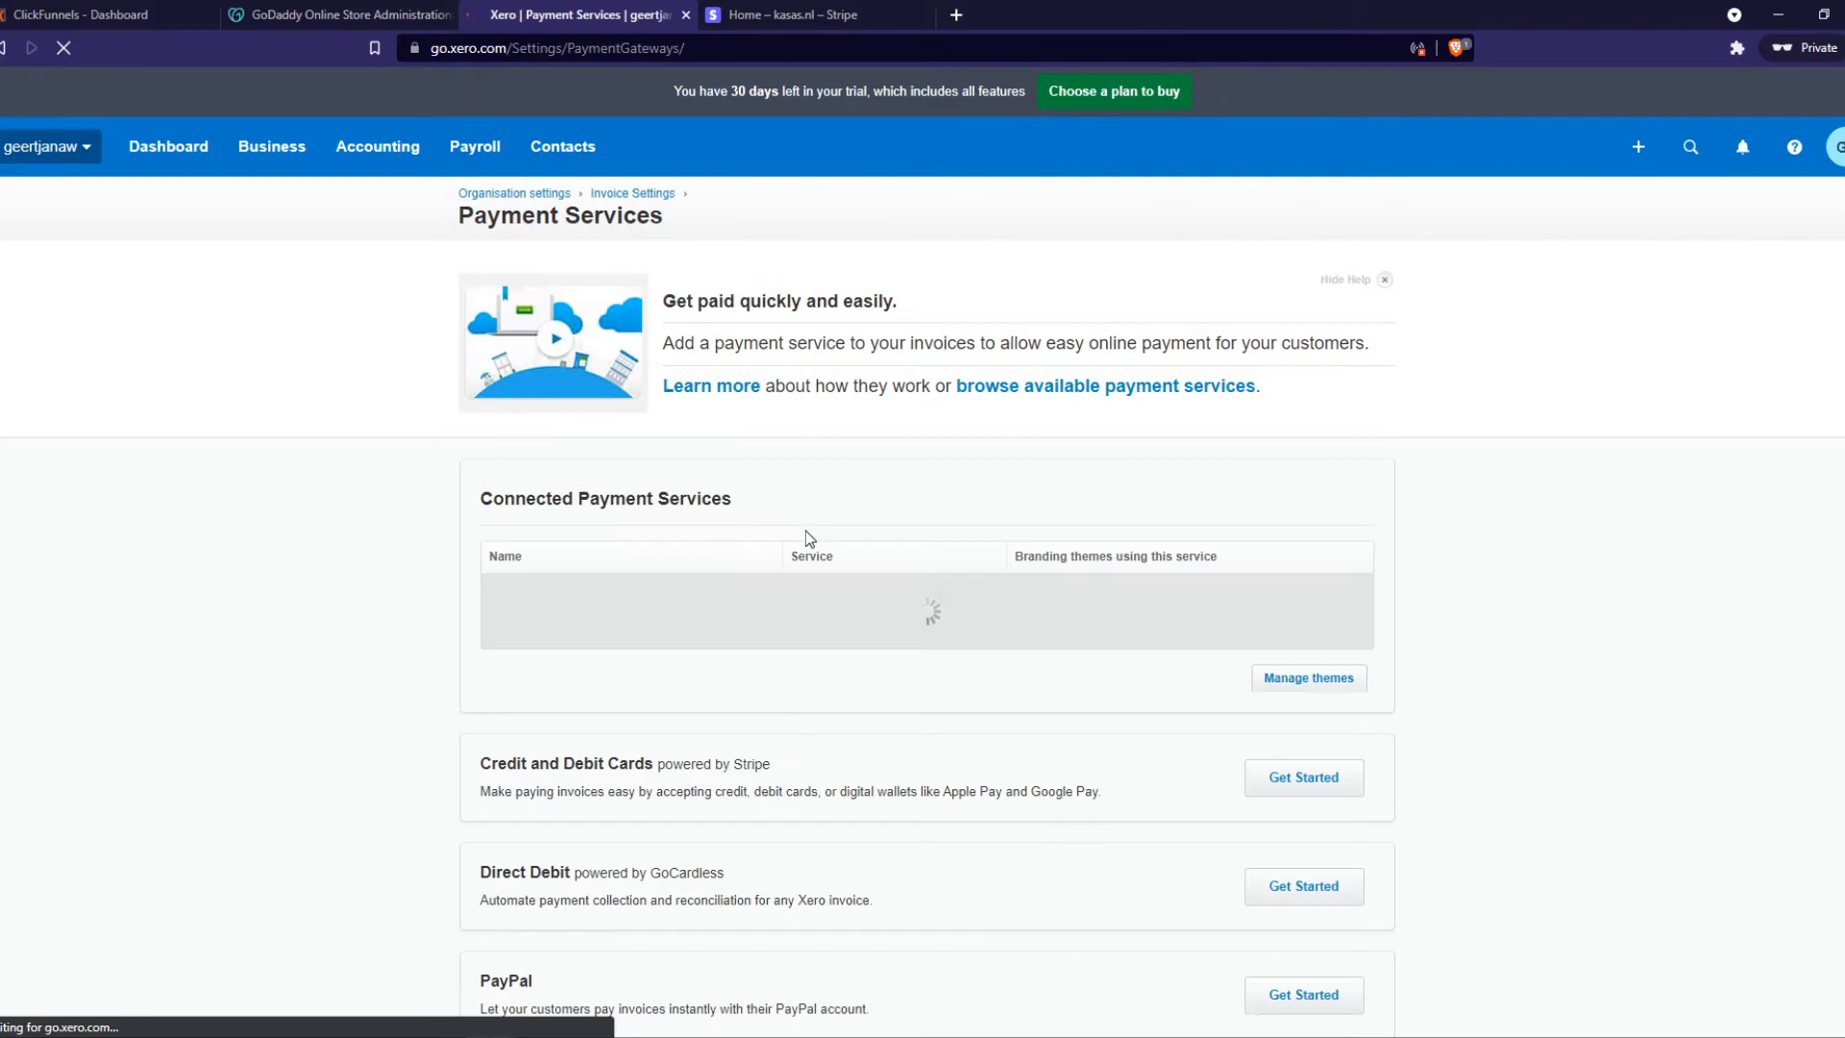
Close the 'Select account for payments' dialog so card payments remain Pending
click(1303, 777)
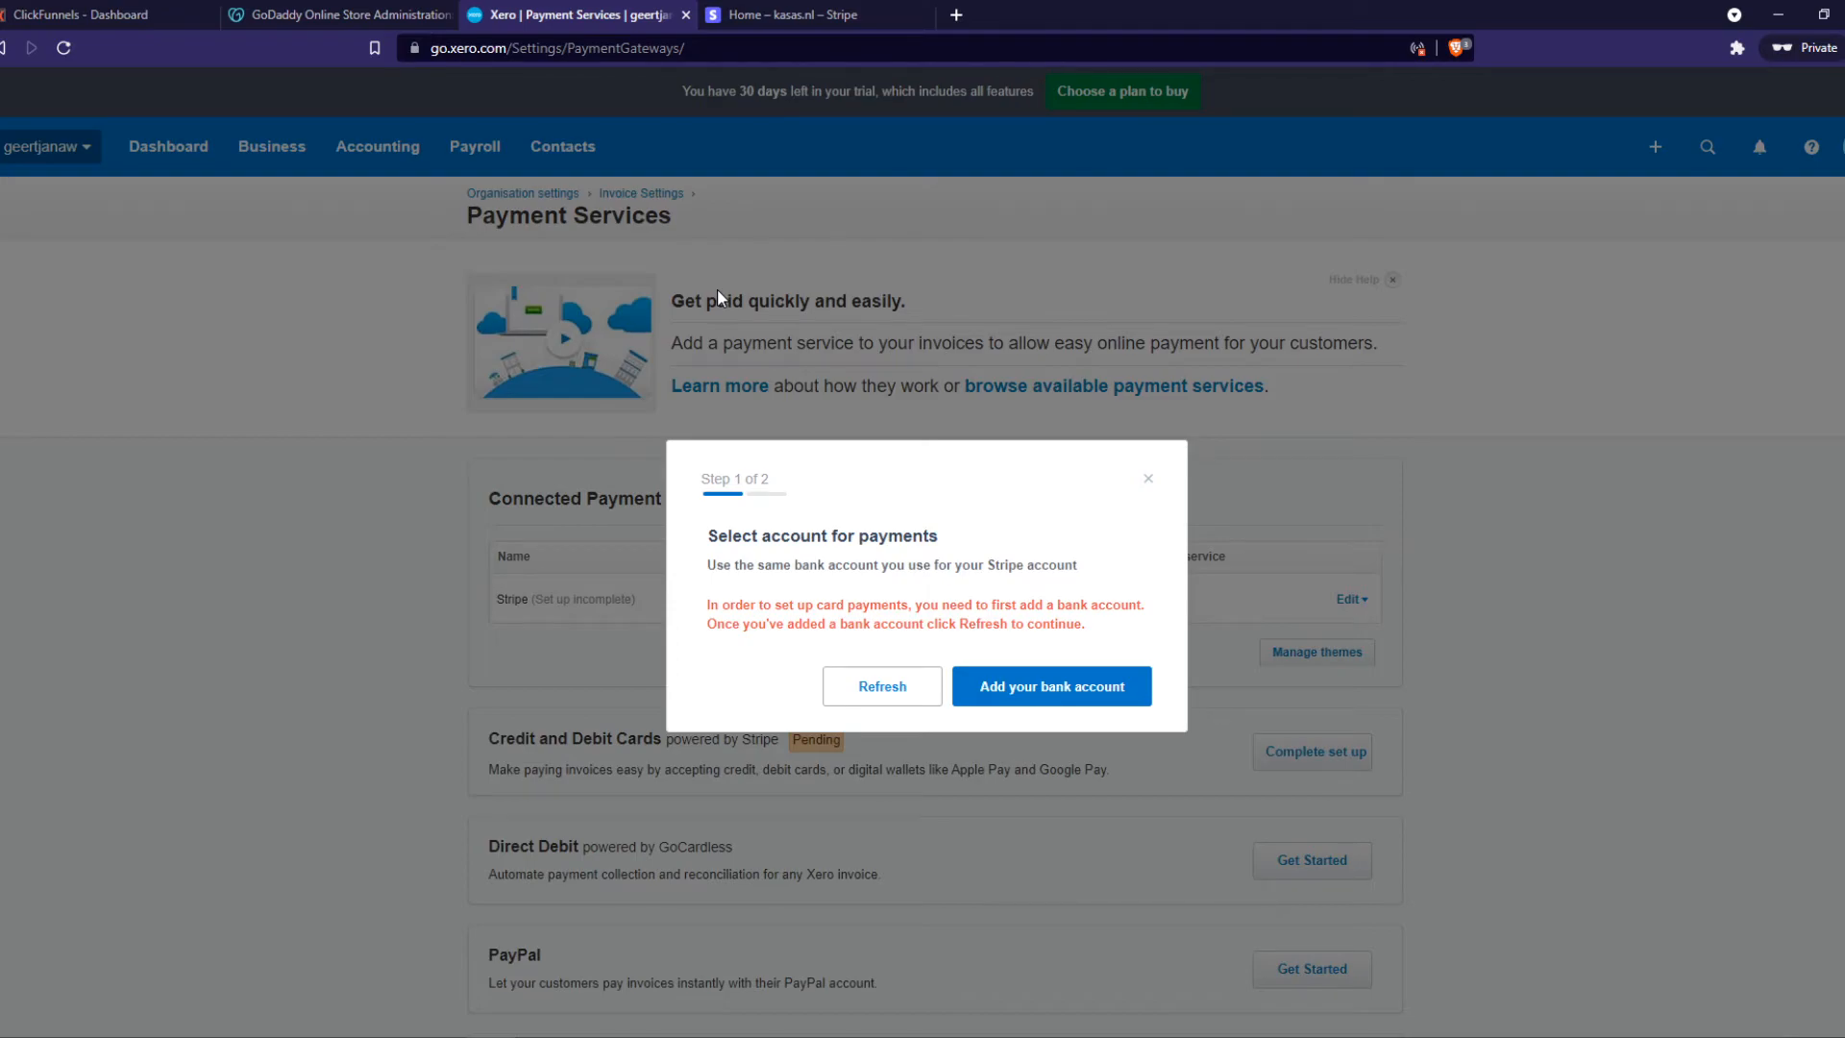
mouse_move(968, 666)
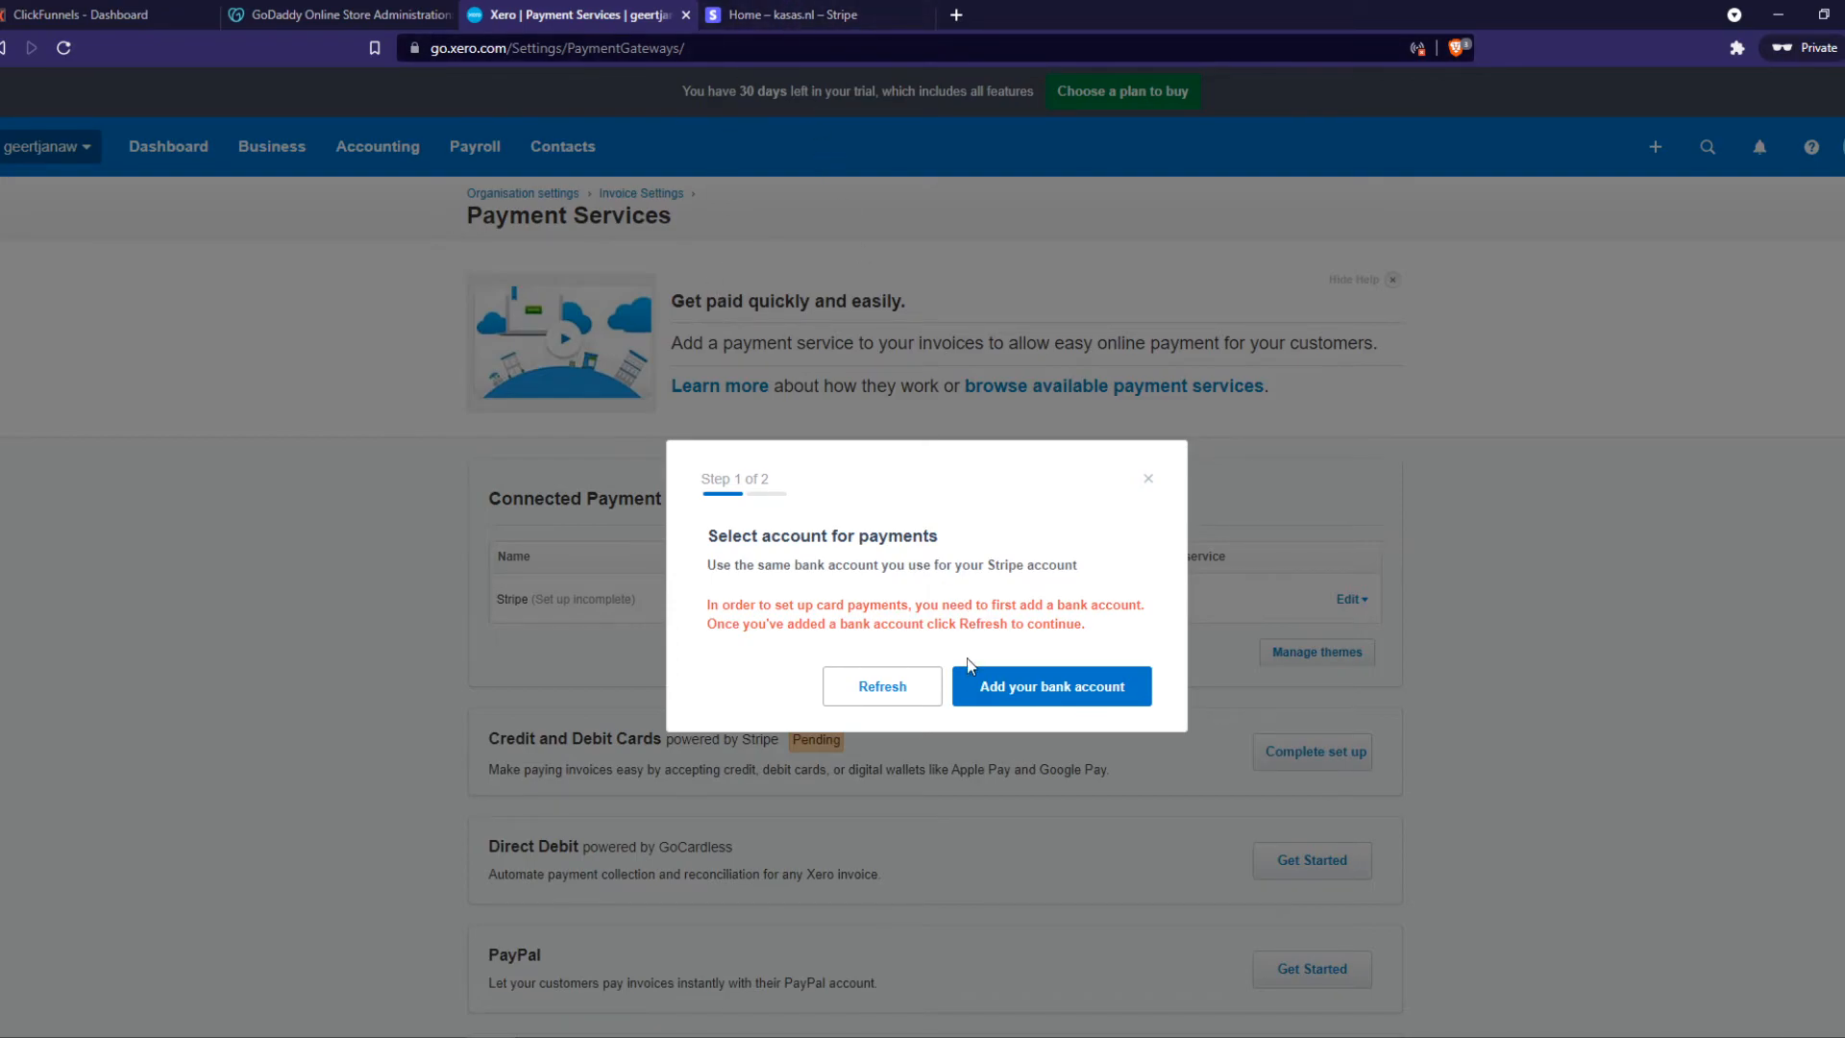
mouse_move(992, 655)
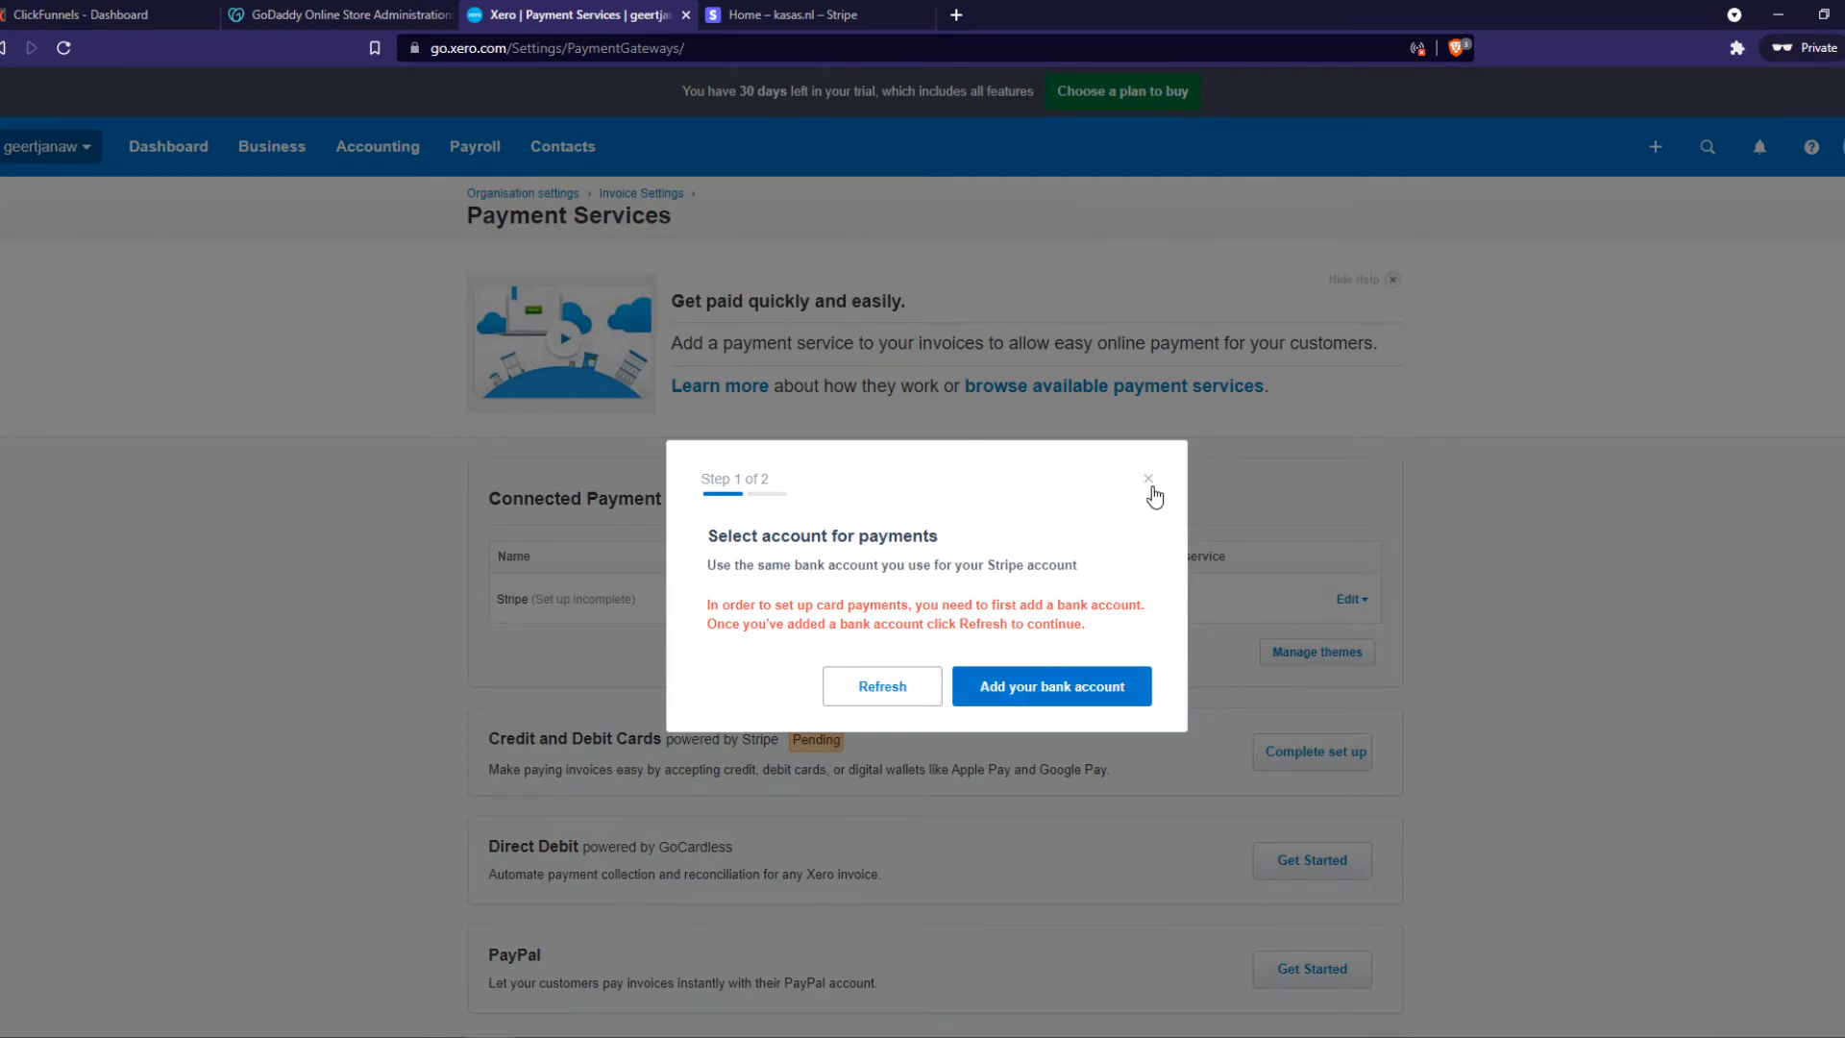
click(1148, 478)
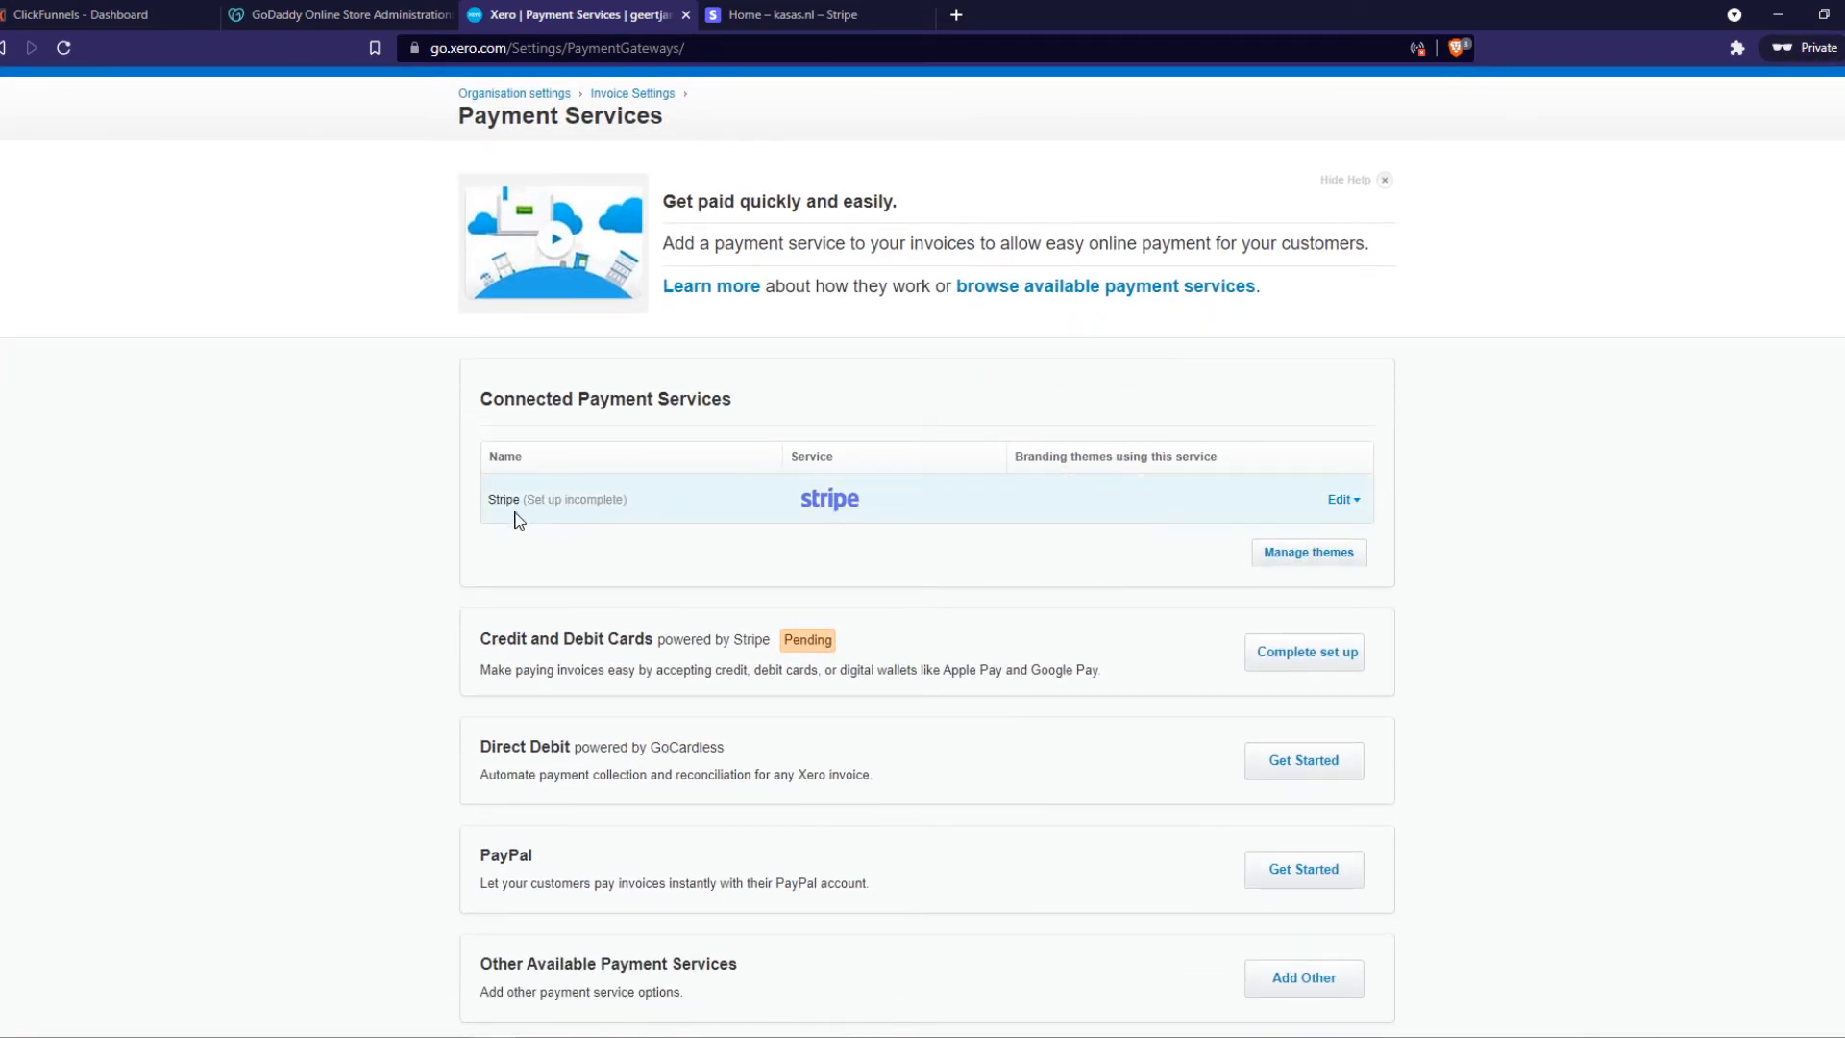
Check Stripe's incomplete entry in Connected Payment Services, then return to the kasas.nl Stripe dashboard
click(1341, 499)
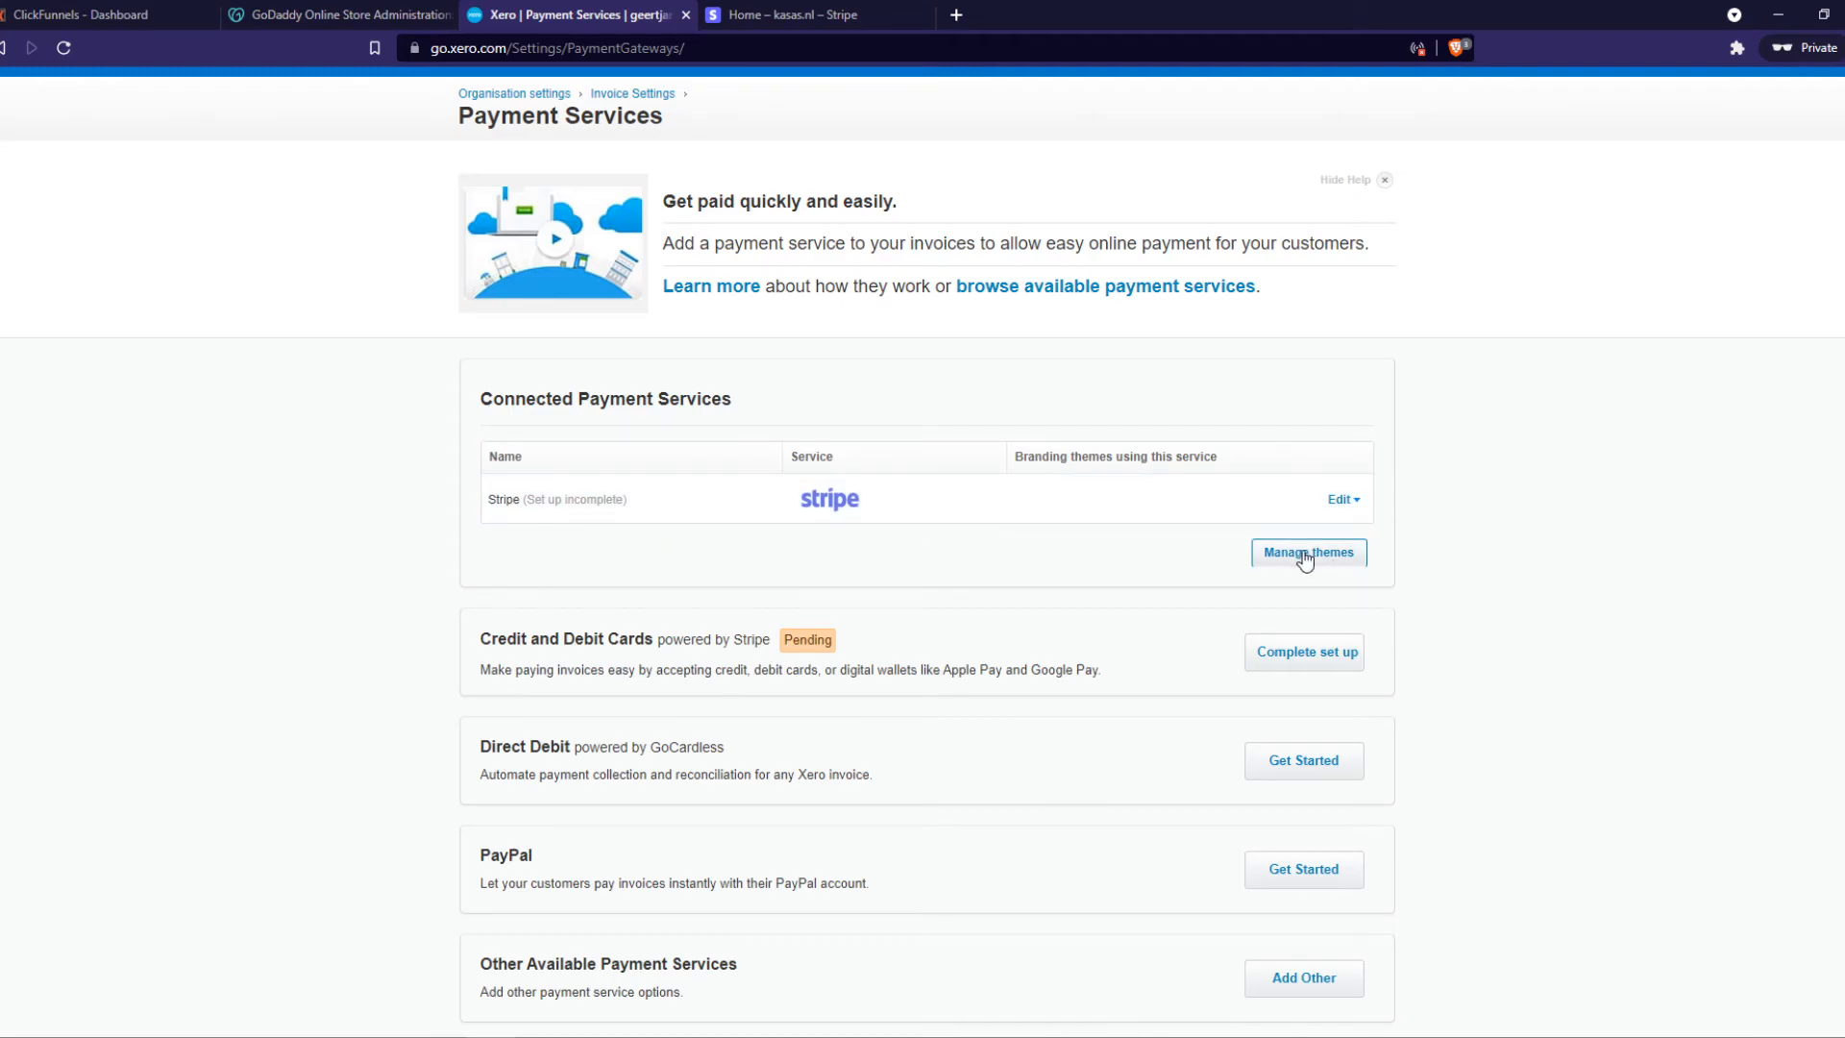
mouse_move(859, 131)
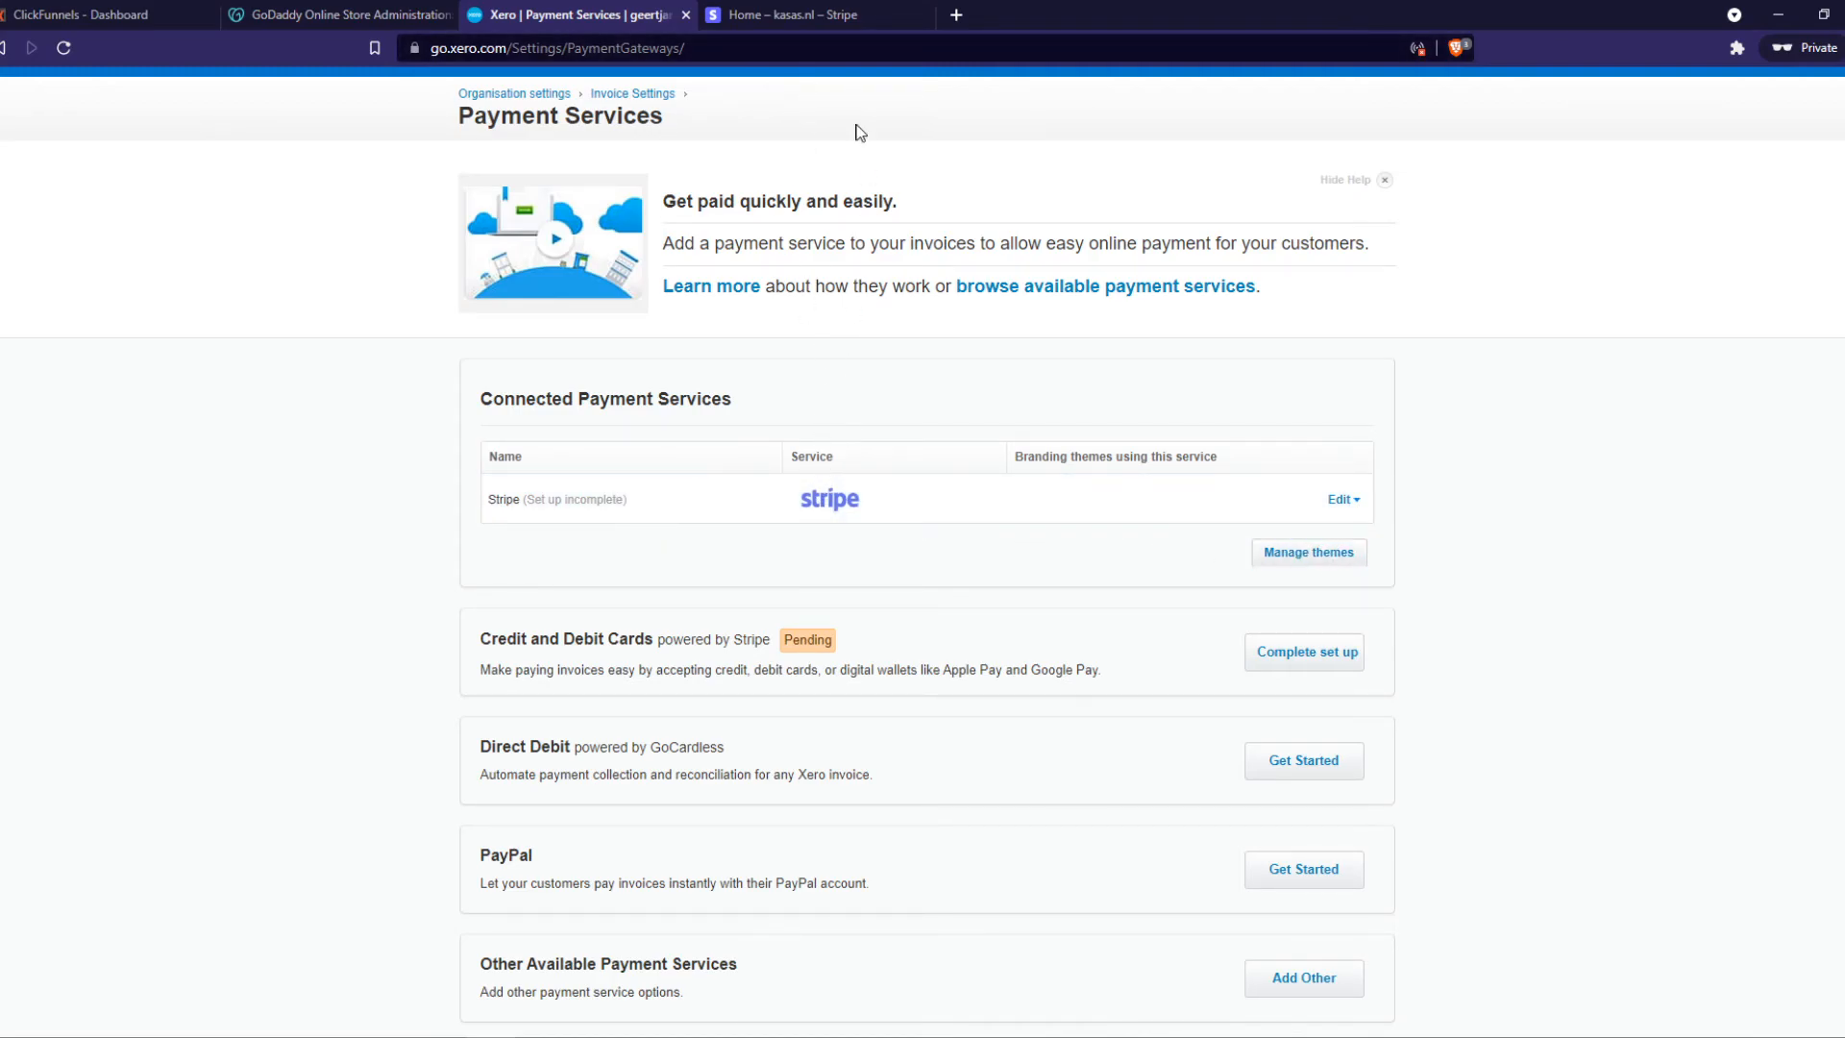
click(811, 15)
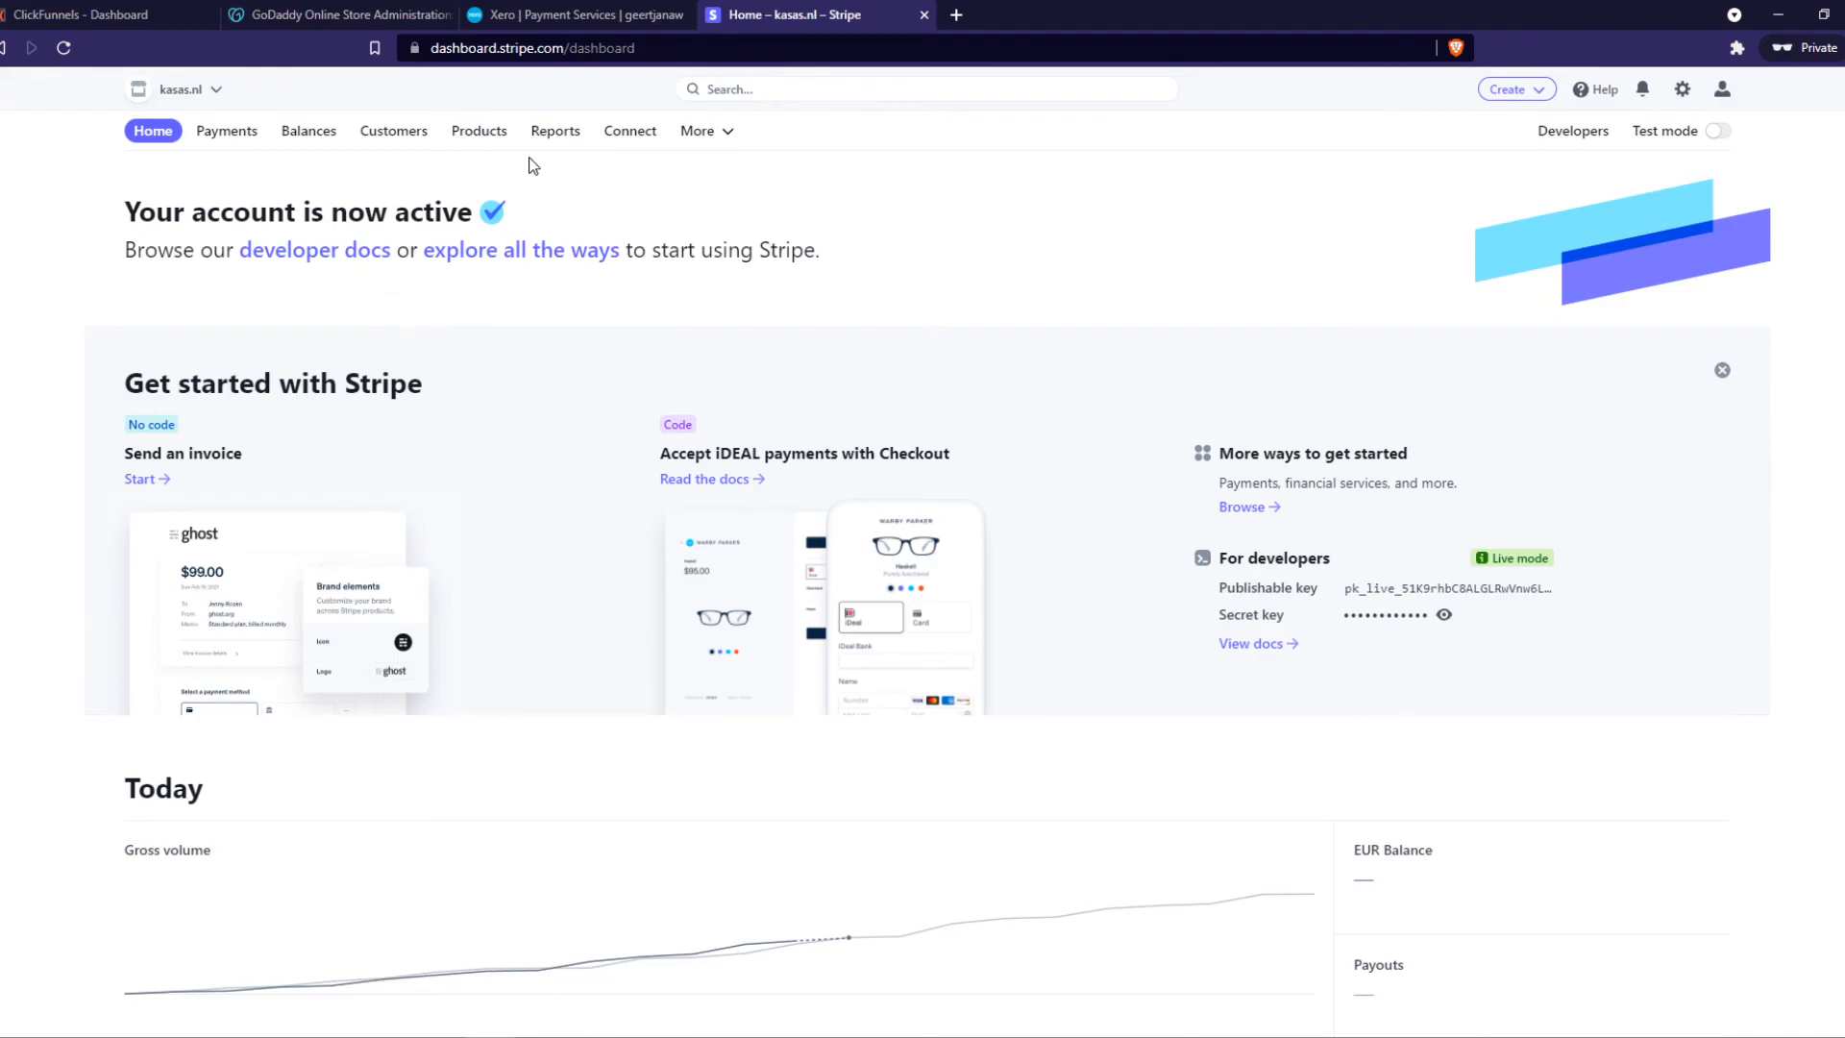